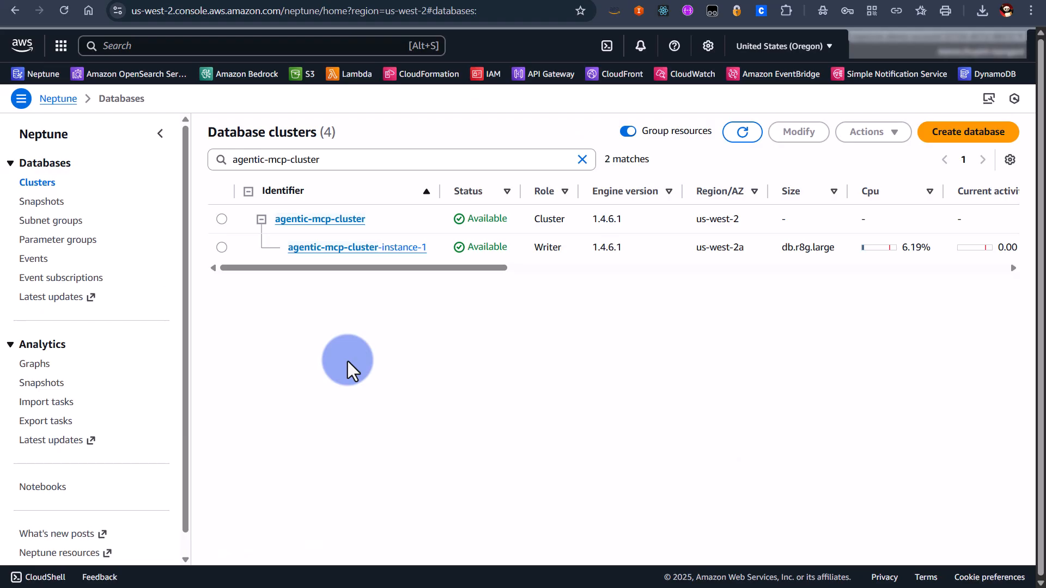
pyautogui.moveTo(447, 370)
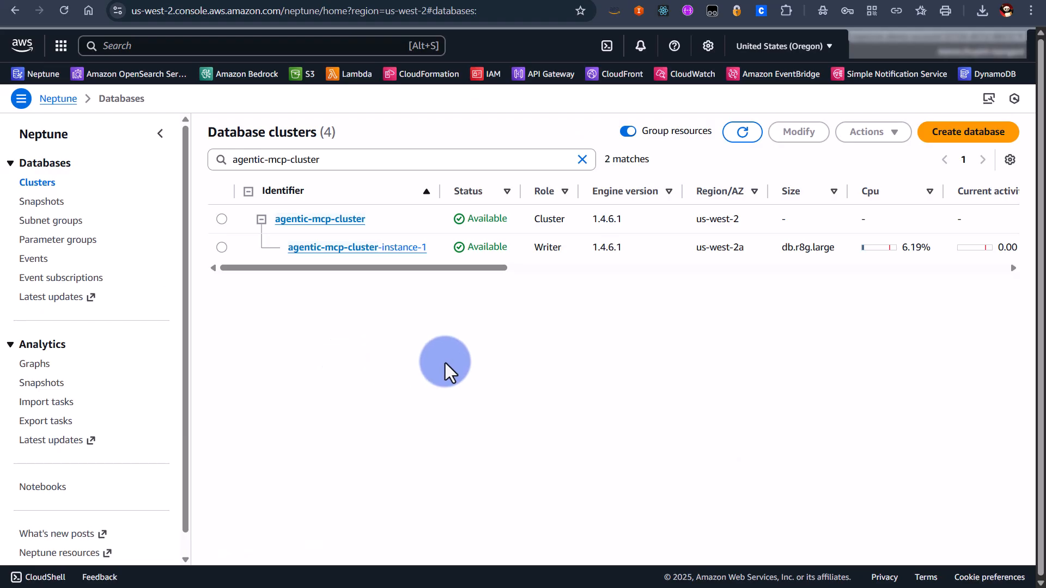
pyautogui.moveTo(377, 237)
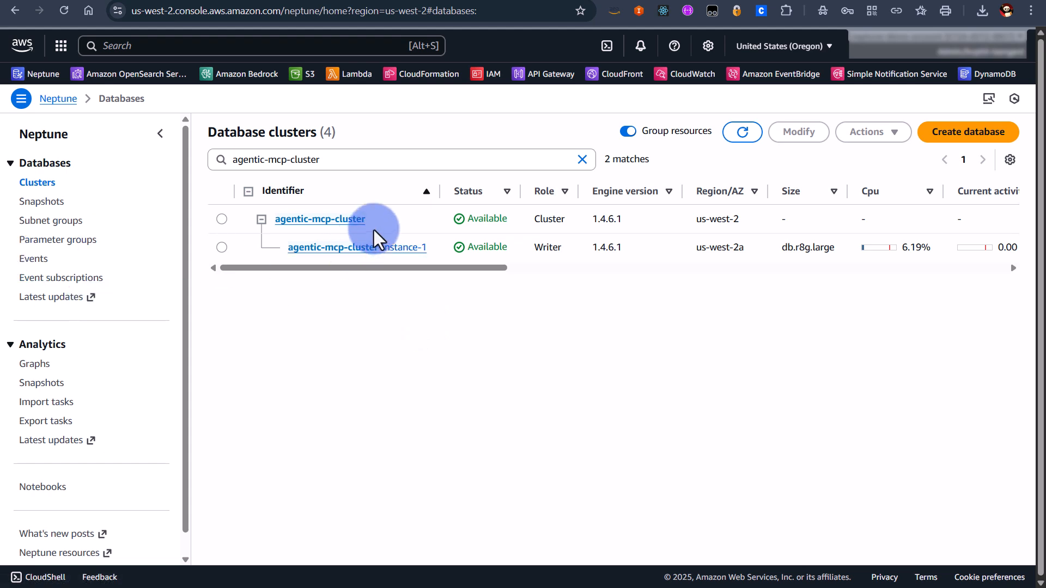
pyautogui.moveTo(392, 230)
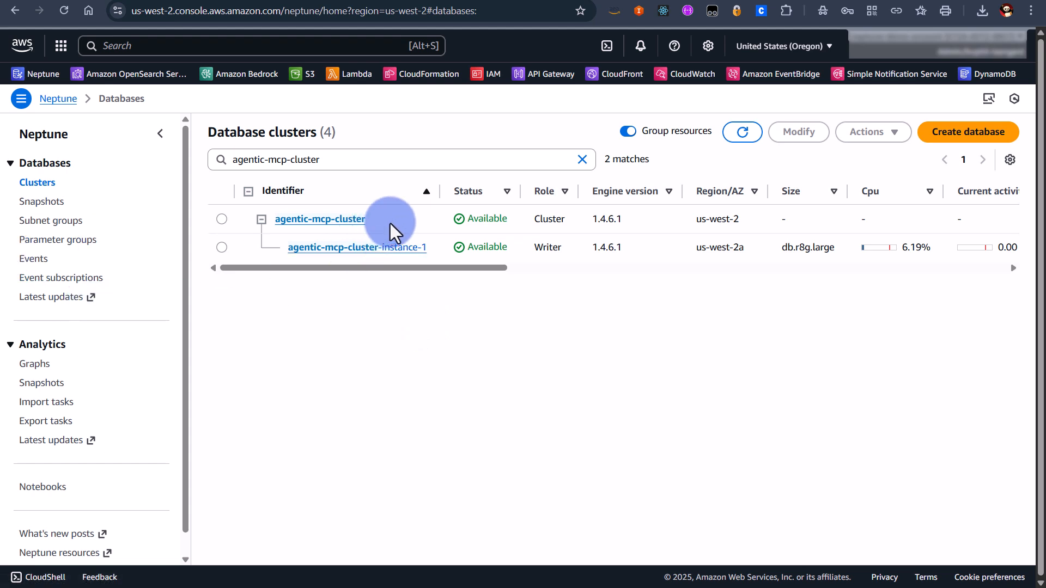
pyautogui.moveTo(179, 217)
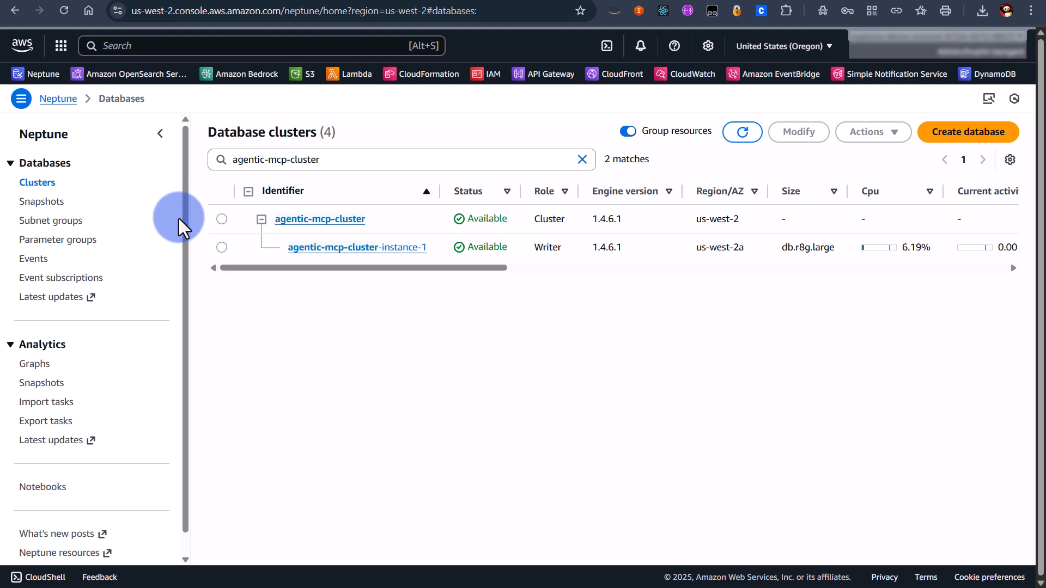
pyautogui.moveTo(607, 221)
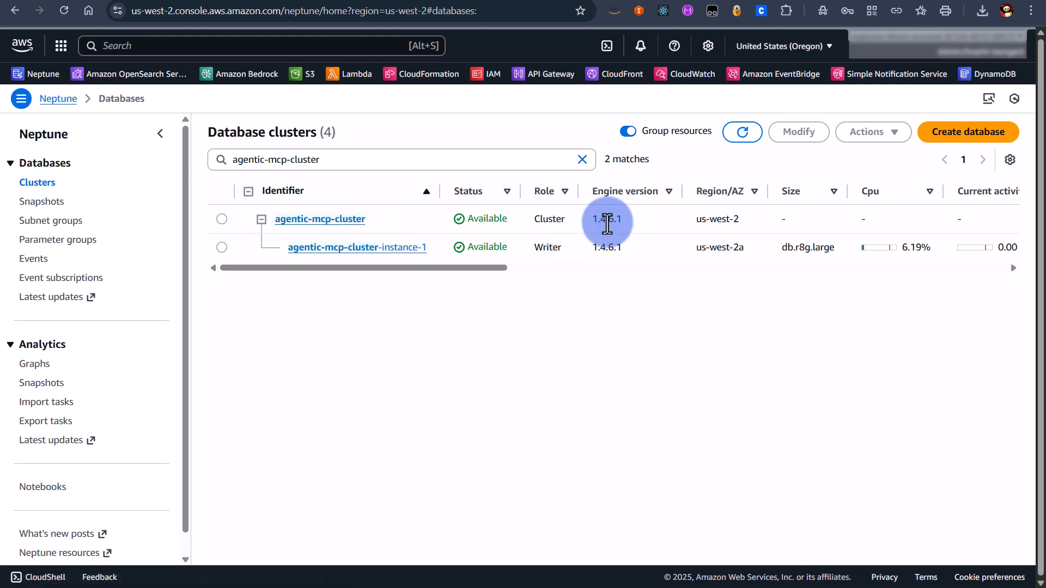
pyautogui.moveTo(630, 232)
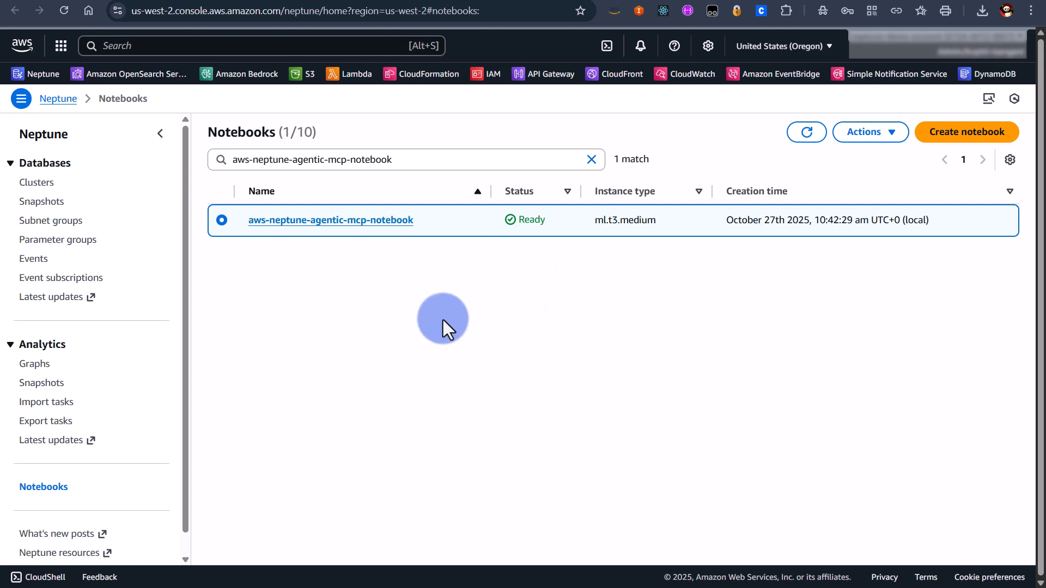
pyautogui.moveTo(414, 324)
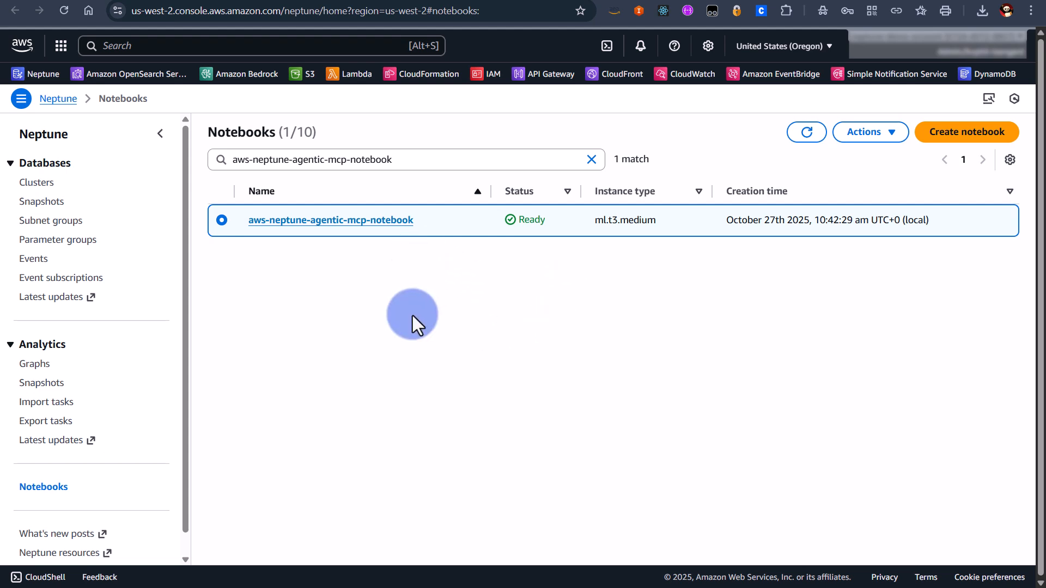
pyautogui.moveTo(406, 311)
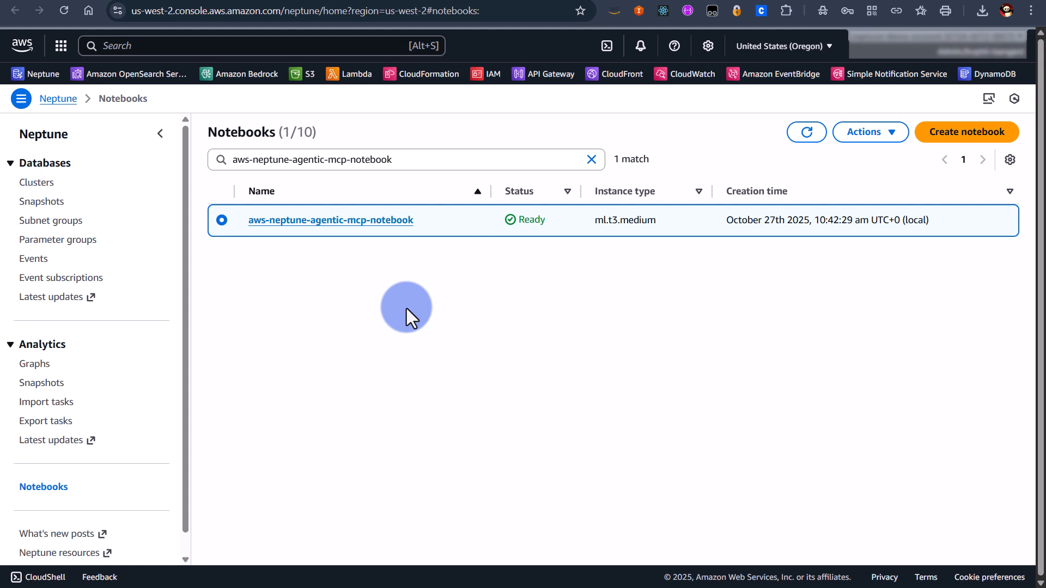
pyautogui.moveTo(113, 361)
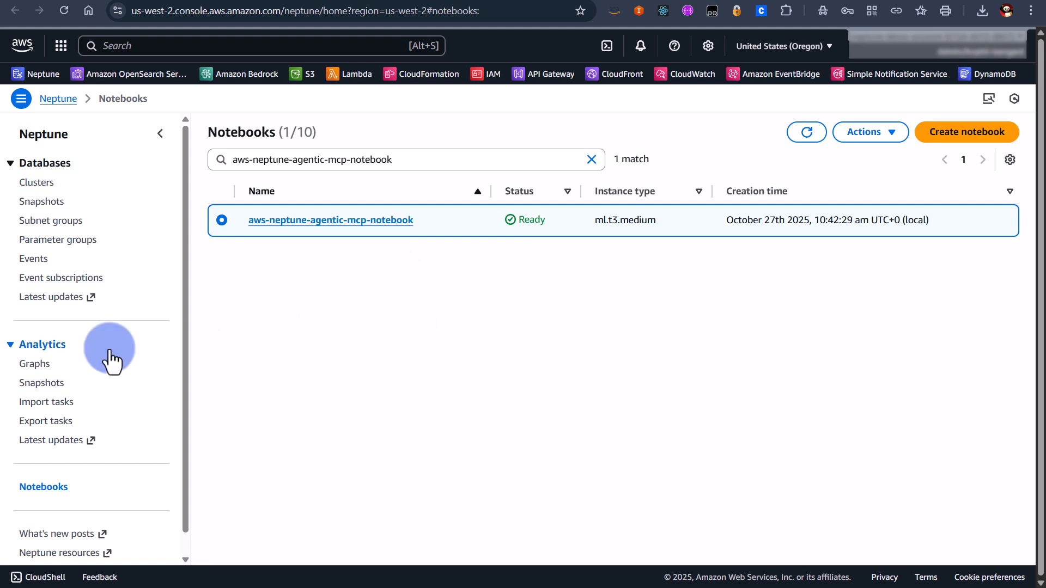
pyautogui.moveTo(417, 250)
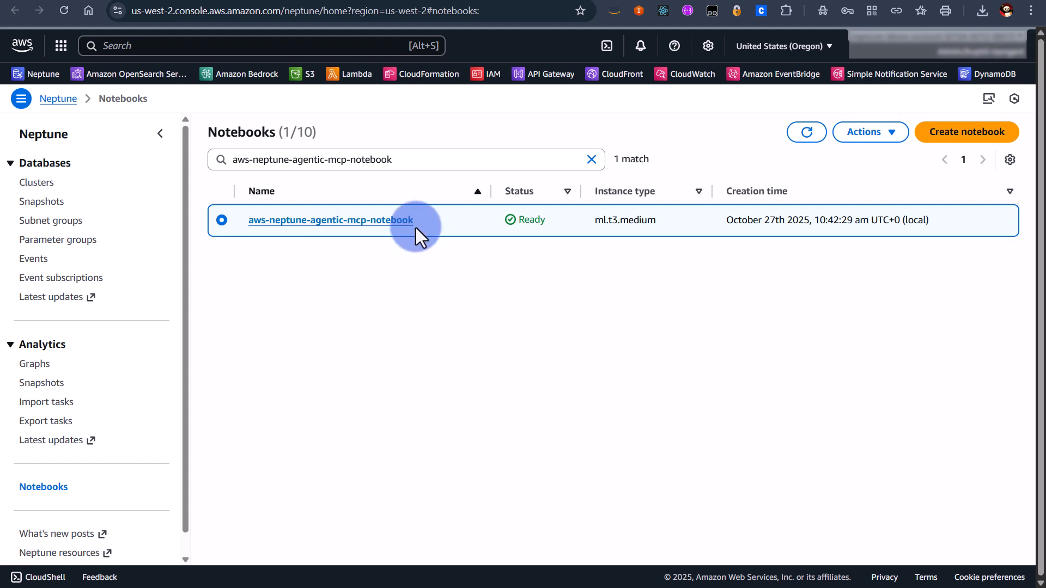
pyautogui.moveTo(350, 230)
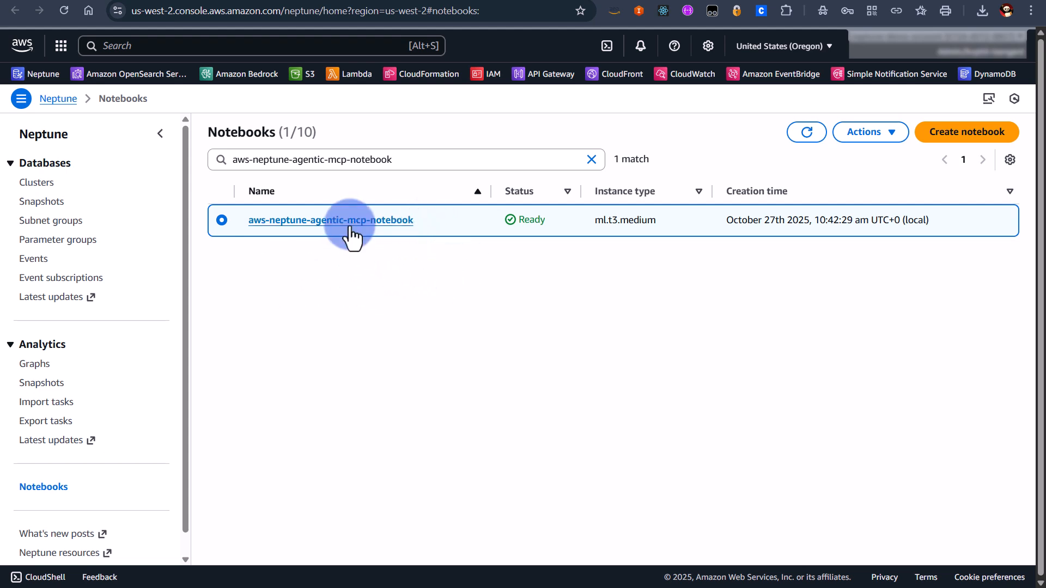
# - Bring up the Actions menu for the aws-neptune-agentic-mcp-notebook instance
pyautogui.click(864, 132)
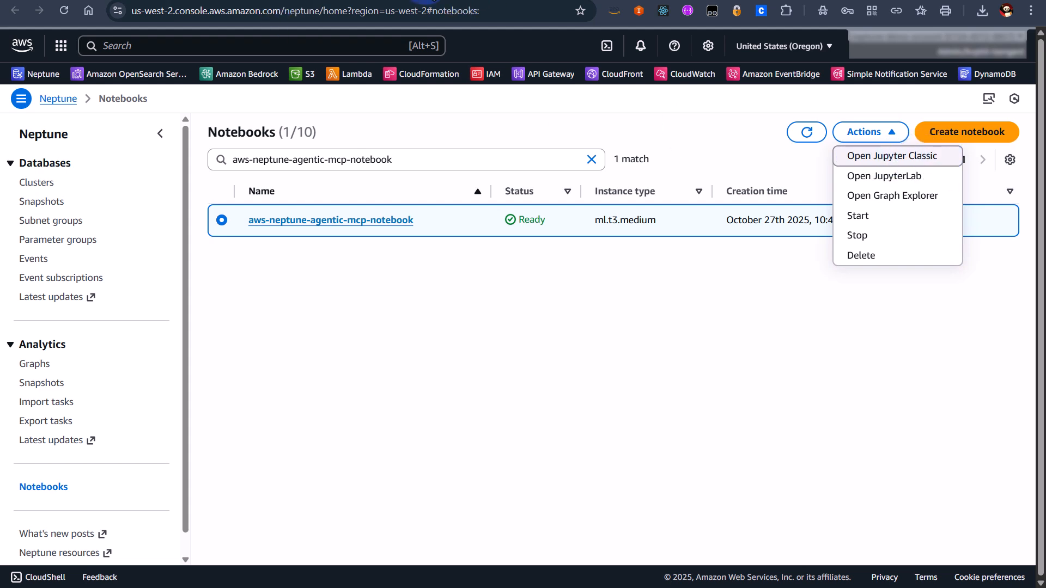
# - Launch Jupyter Classic and load Untitled.ipynb from the Files list
pyautogui.click(892, 156)
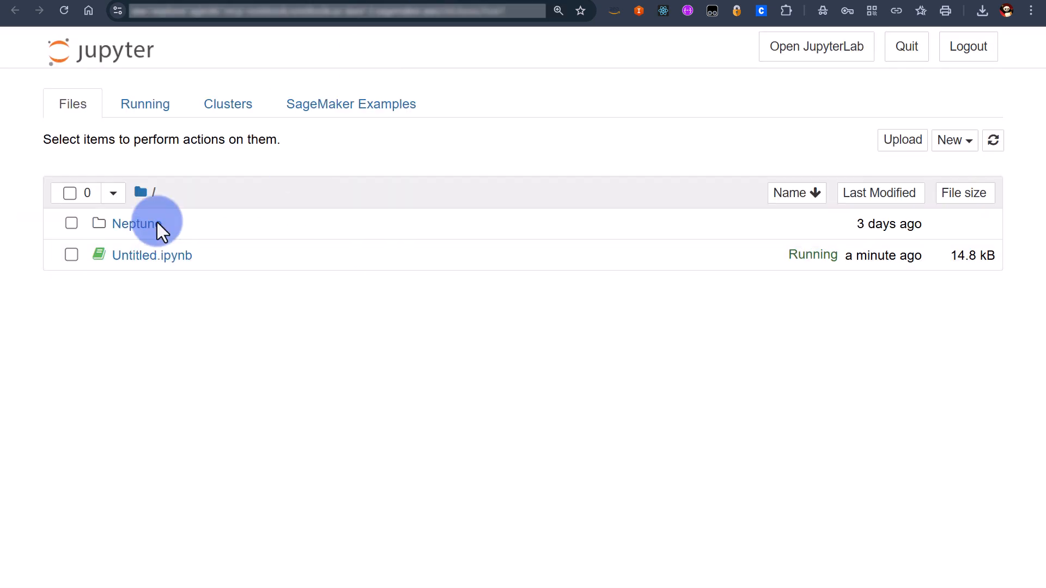
pyautogui.moveTo(162, 266)
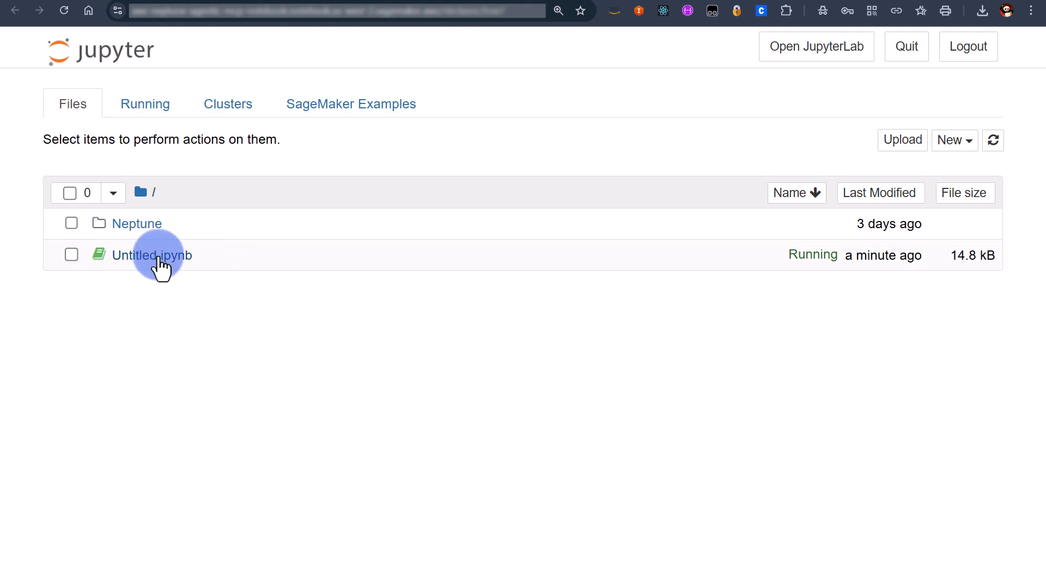
pyautogui.moveTo(567, 40)
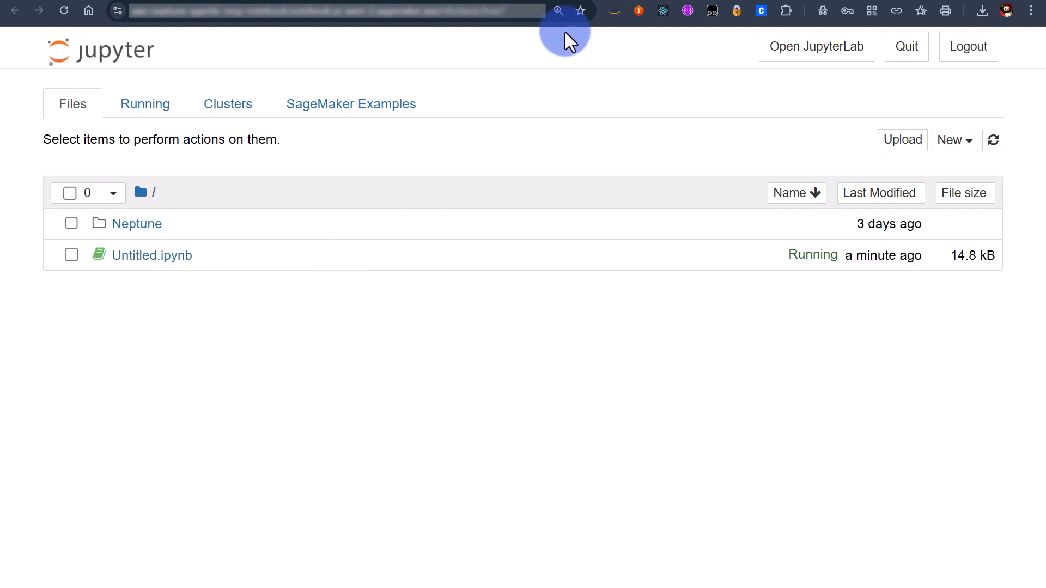
pyautogui.click(151, 255)
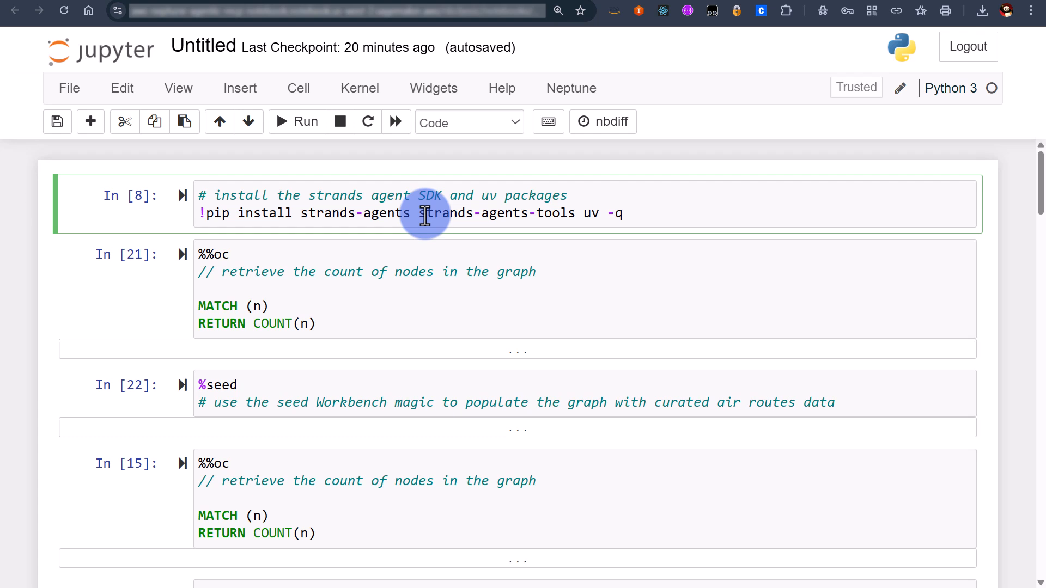
pyautogui.moveTo(596, 214)
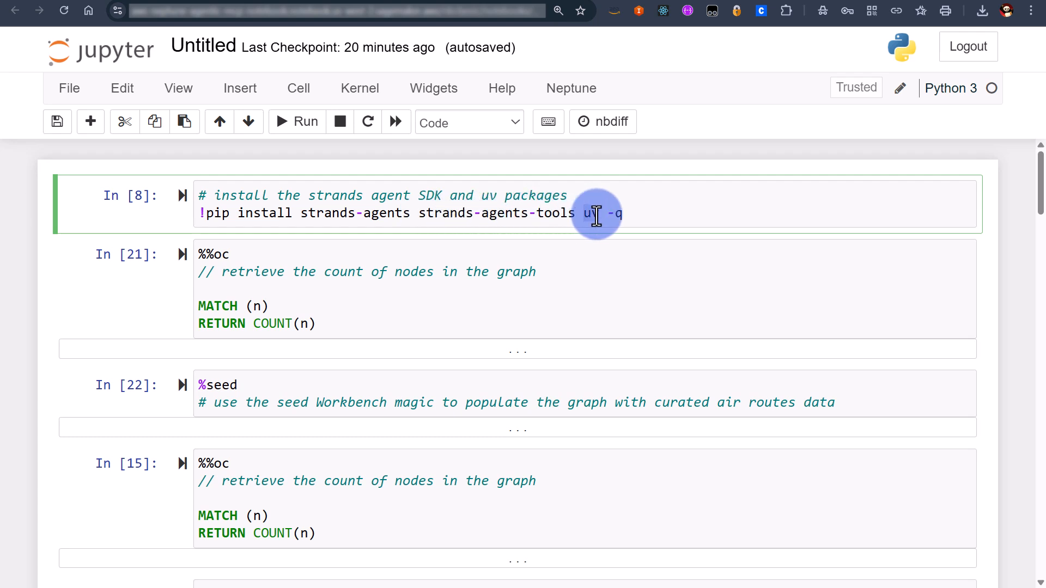
pyautogui.moveTo(644, 214)
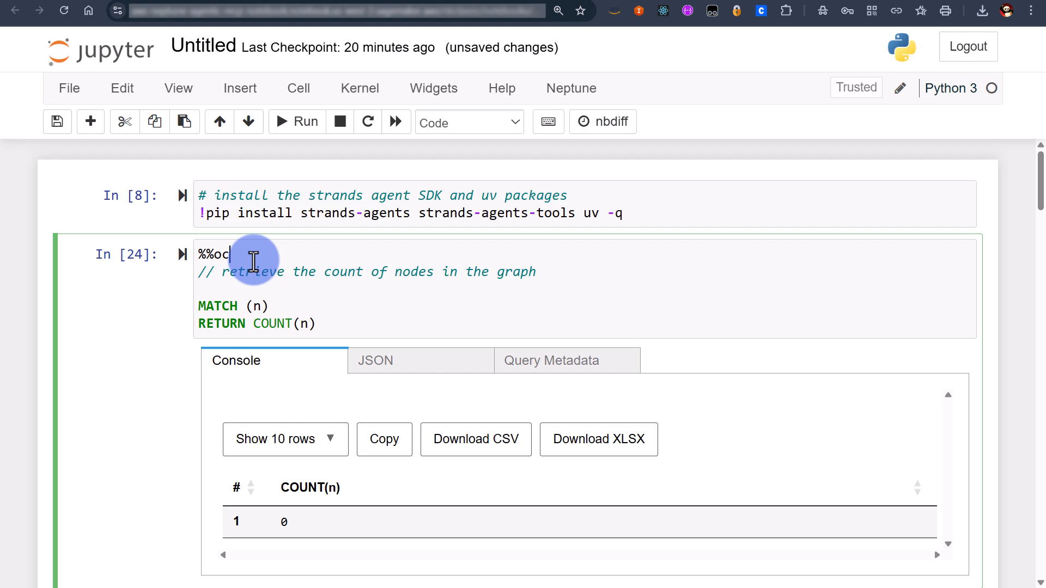
pyautogui.moveTo(263, 260)
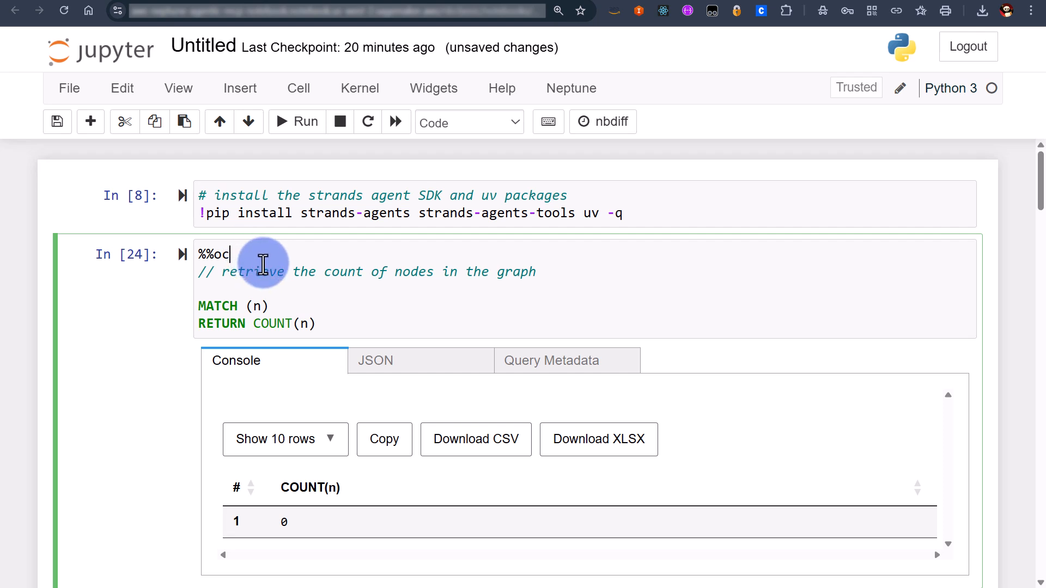
pyautogui.moveTo(261, 263)
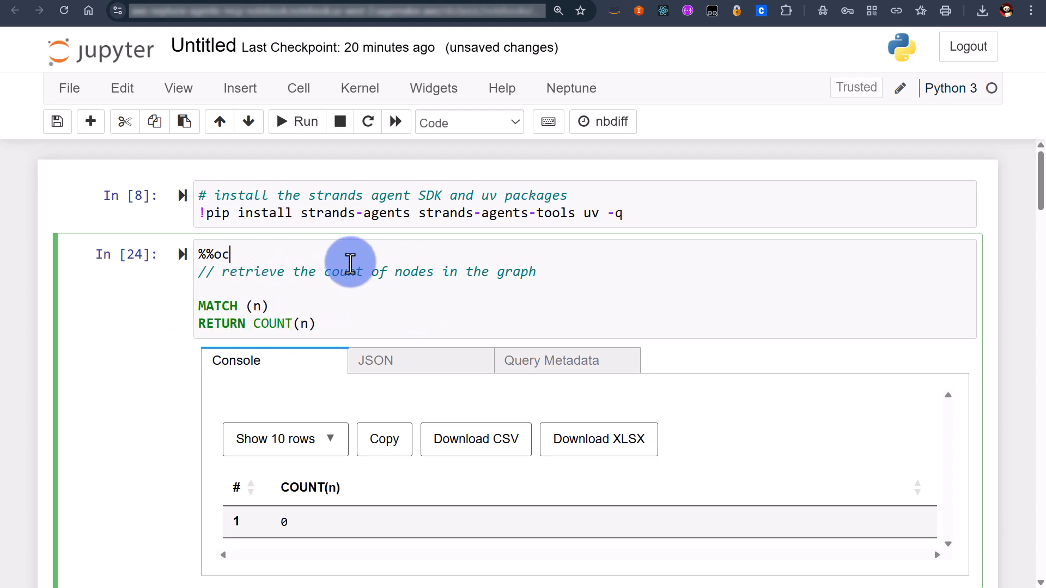
# - Scroll past the node-count result of 0 nodes to the seed cell's source chooser
pyautogui.scroll(-3)
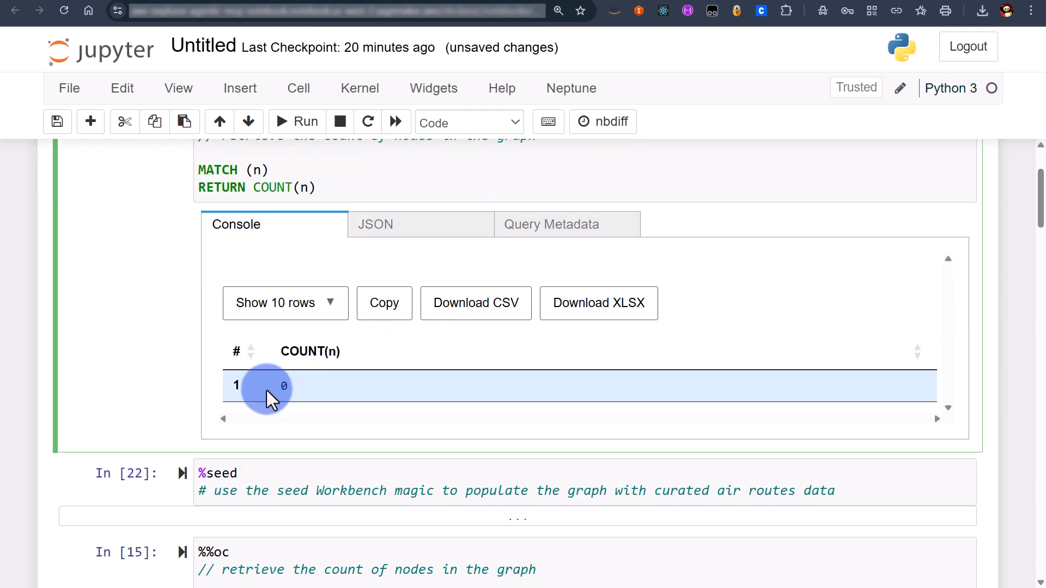
pyautogui.scroll(-3)
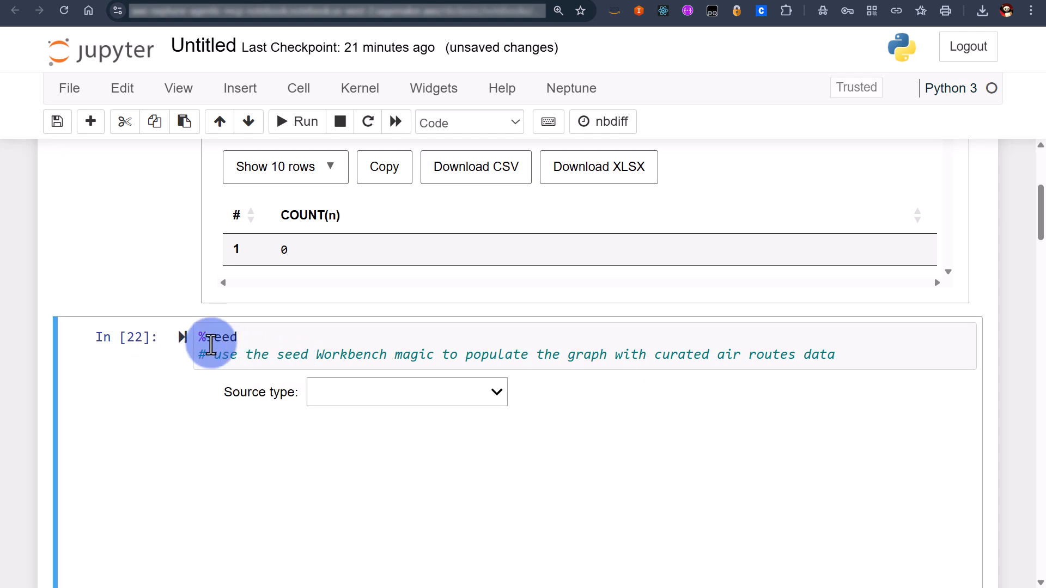
pyautogui.click(254, 336)
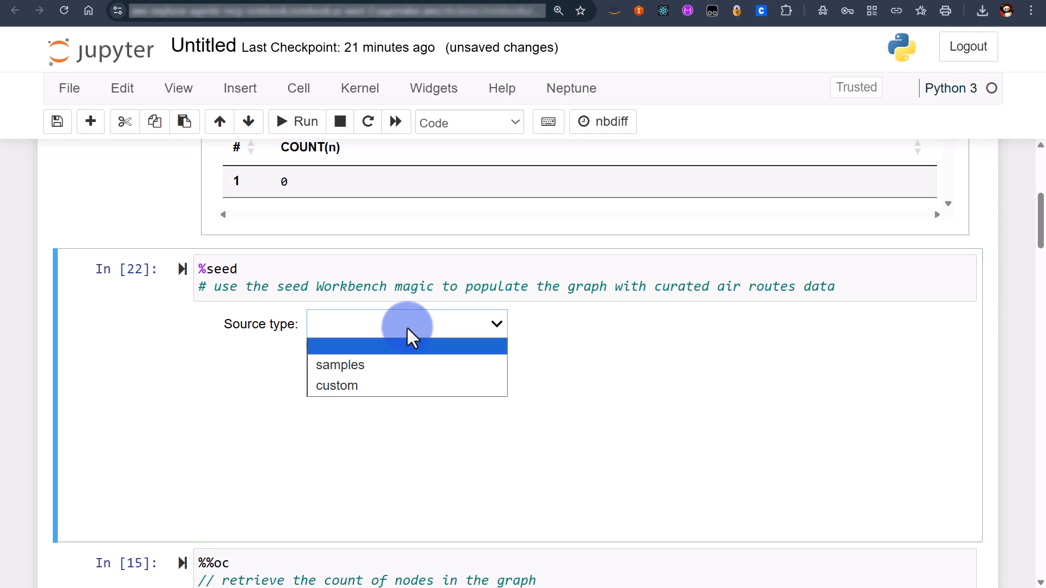
pyautogui.click(340, 365)
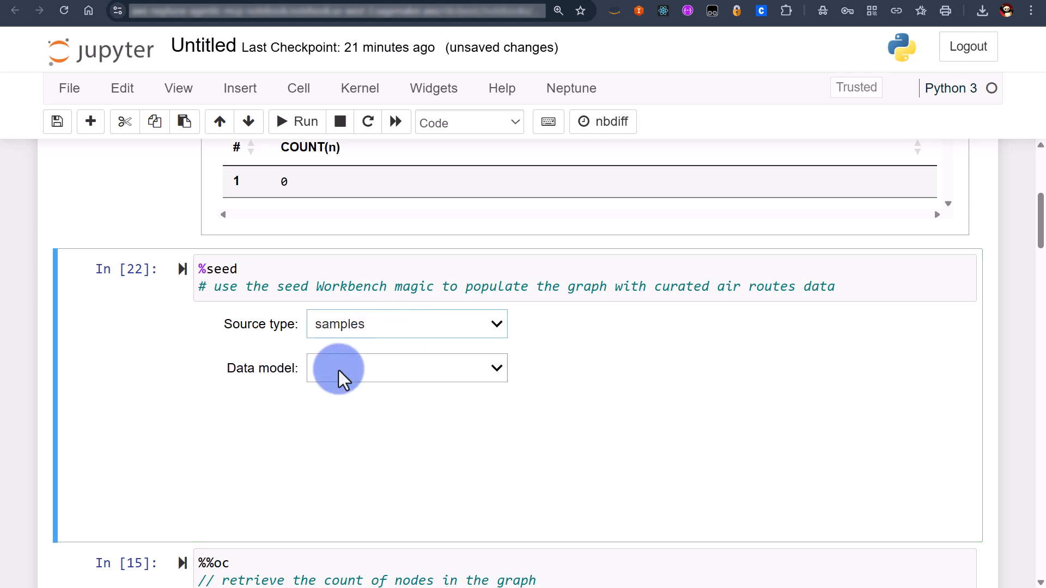
pyautogui.click(406, 367)
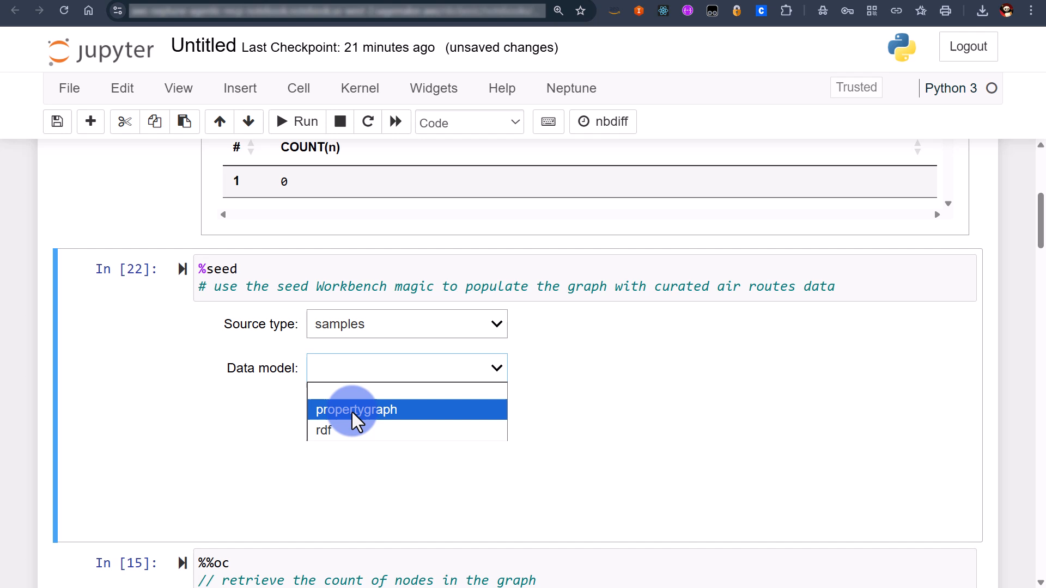
pyautogui.click(355, 410)
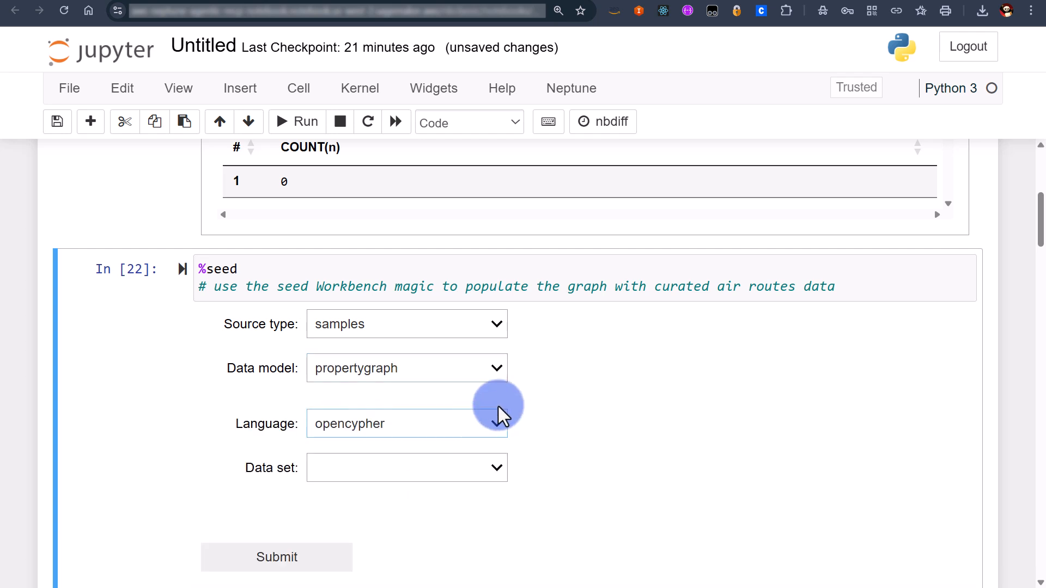
pyautogui.click(406, 468)
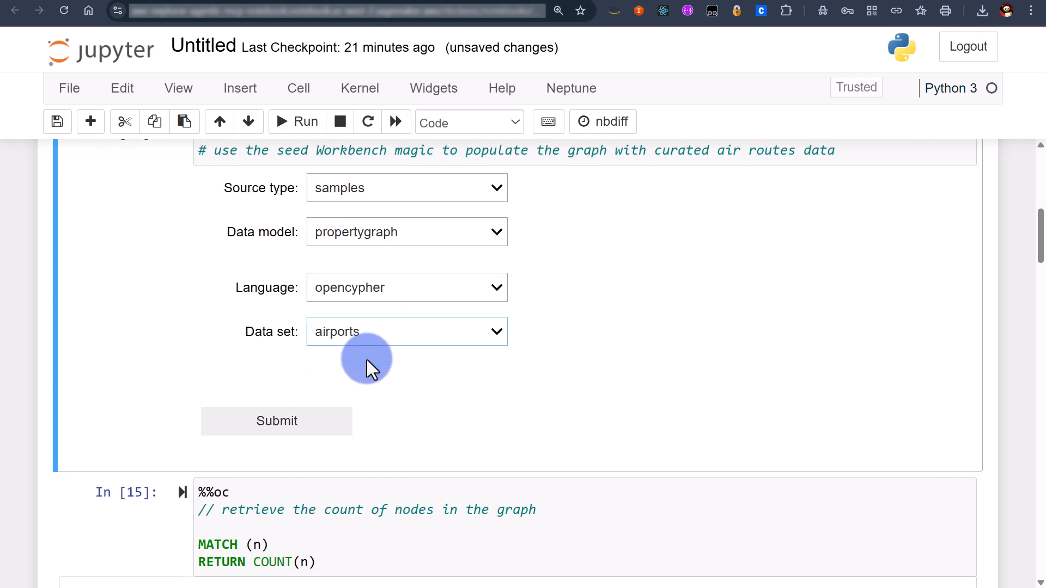
pyautogui.click(275, 420)
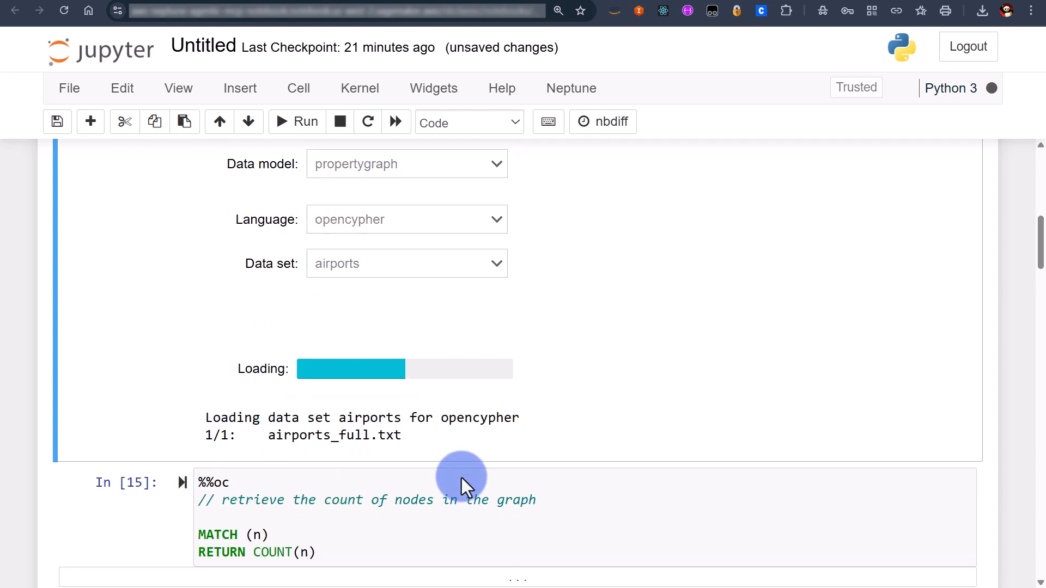
pyautogui.scroll(-3)
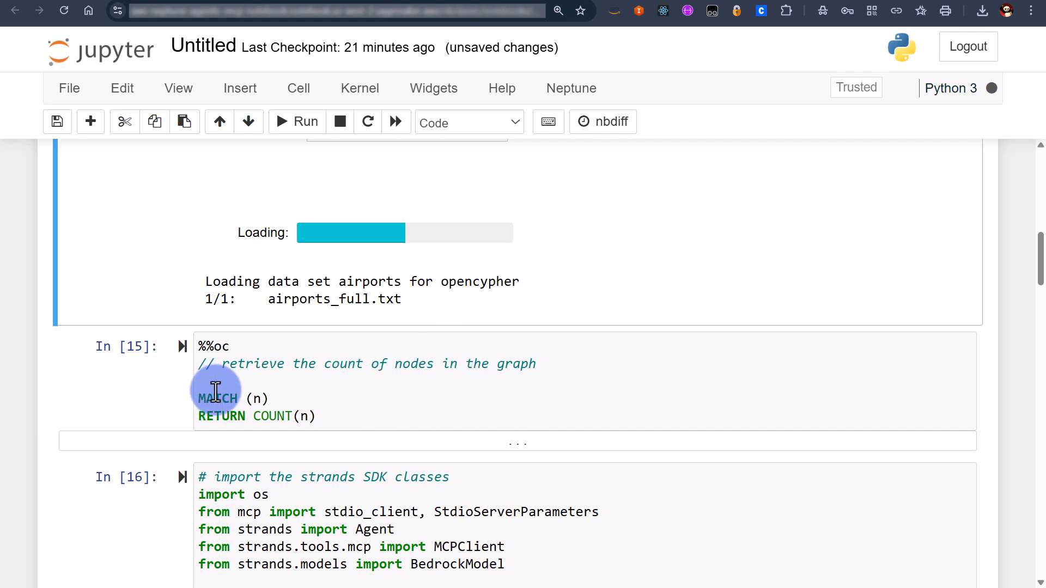
pyautogui.moveTo(385, 381)
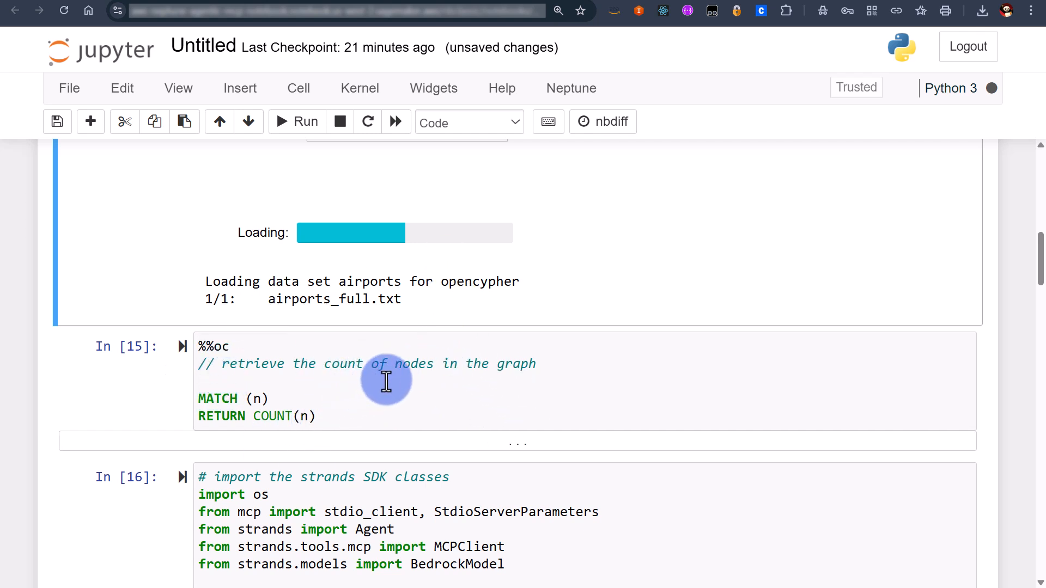
pyautogui.scroll(-3)
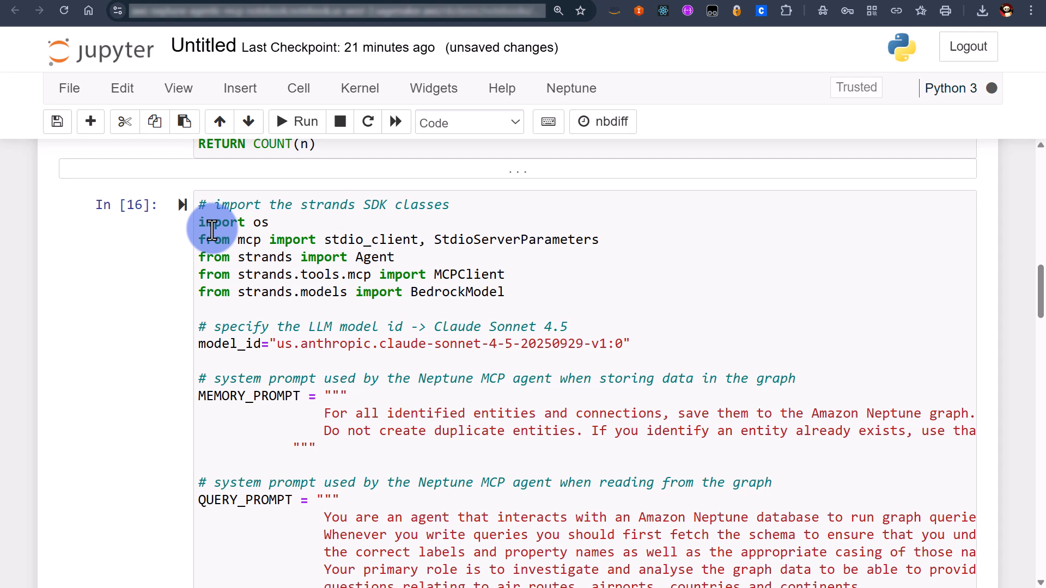
pyautogui.moveTo(251, 257)
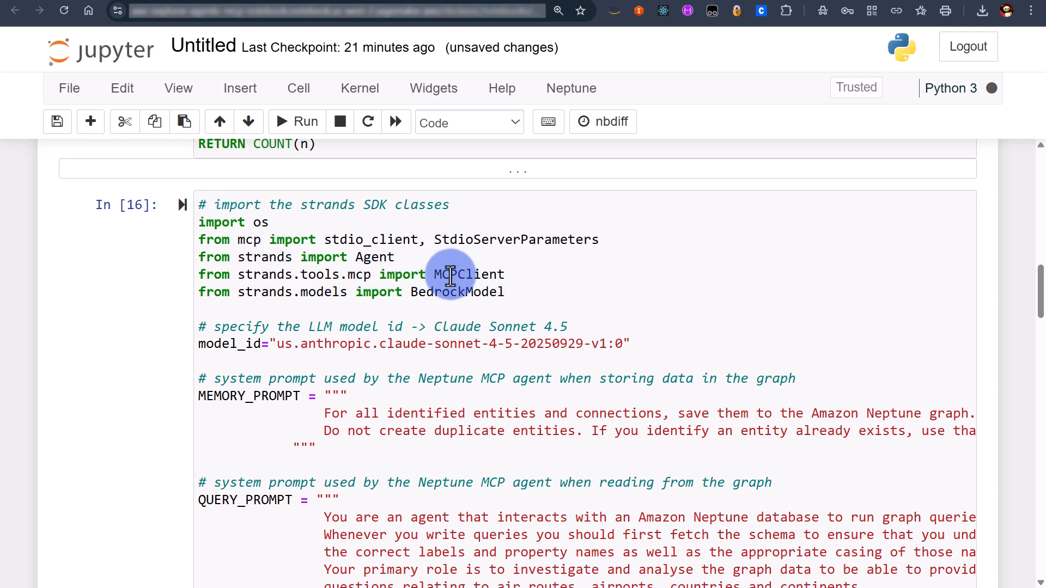
pyautogui.scroll(-3)
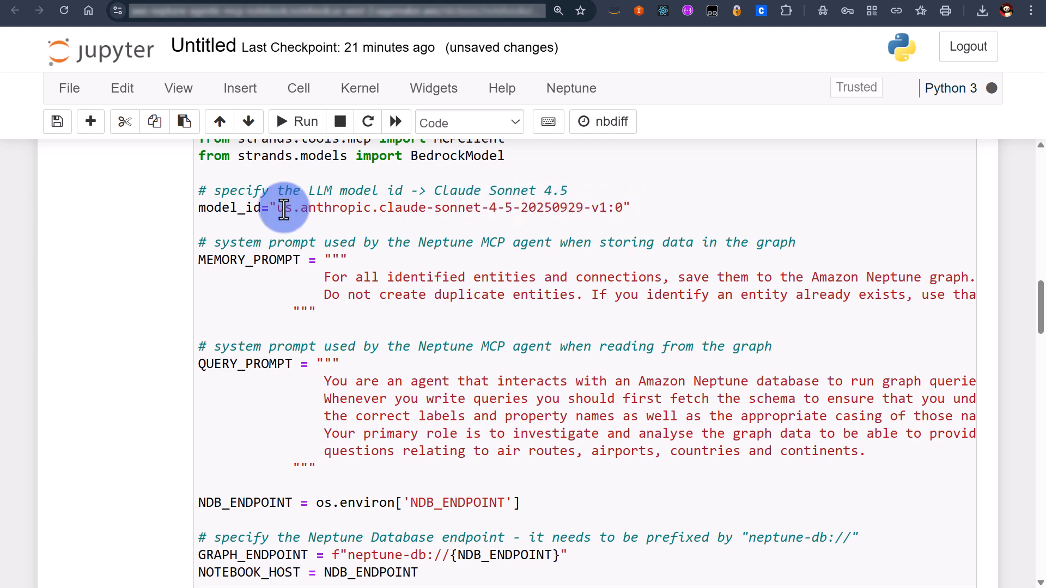
pyautogui.moveTo(613, 207)
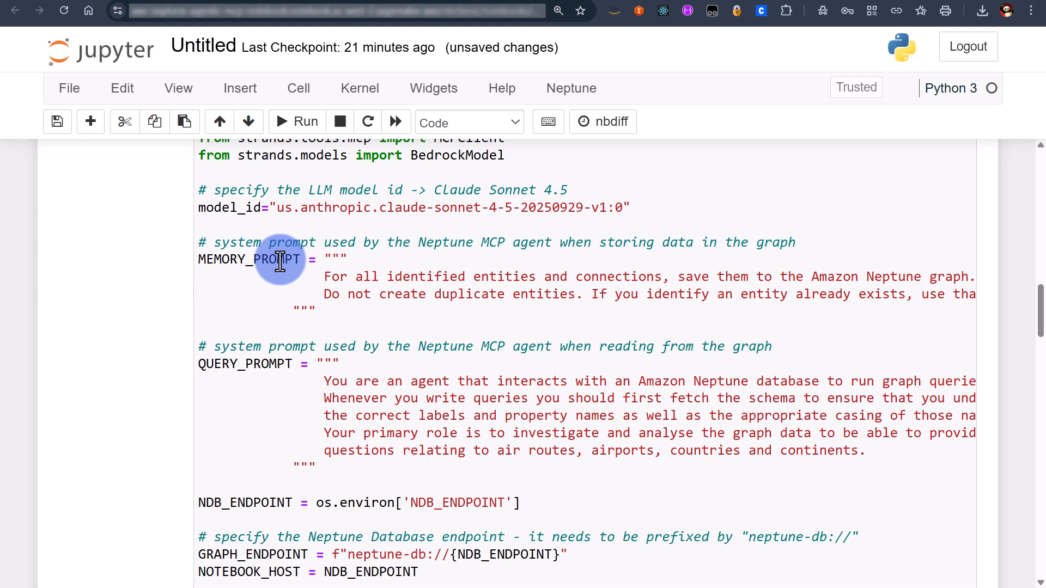
pyautogui.moveTo(448, 294)
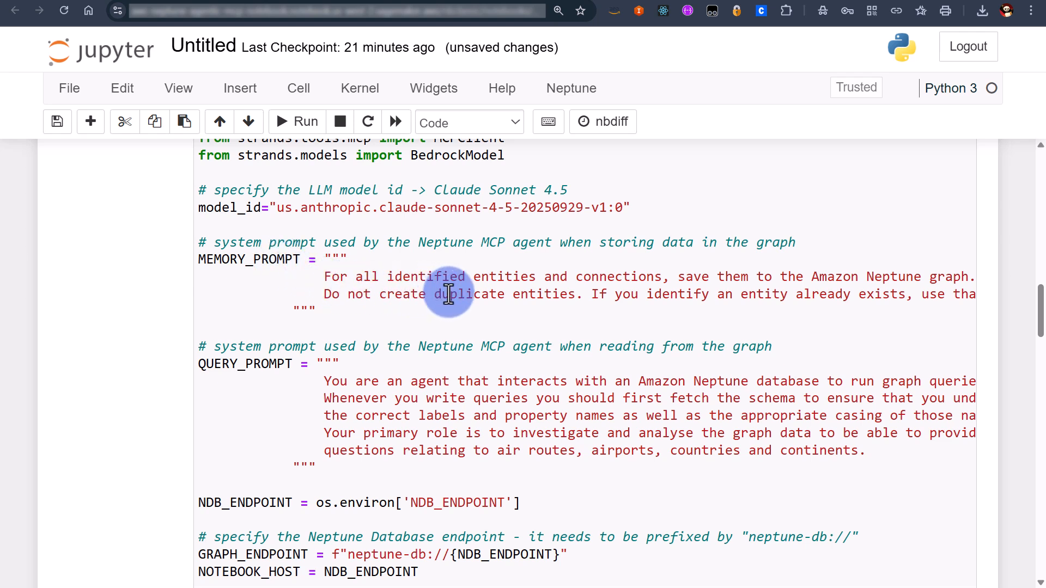
pyautogui.moveTo(654, 296)
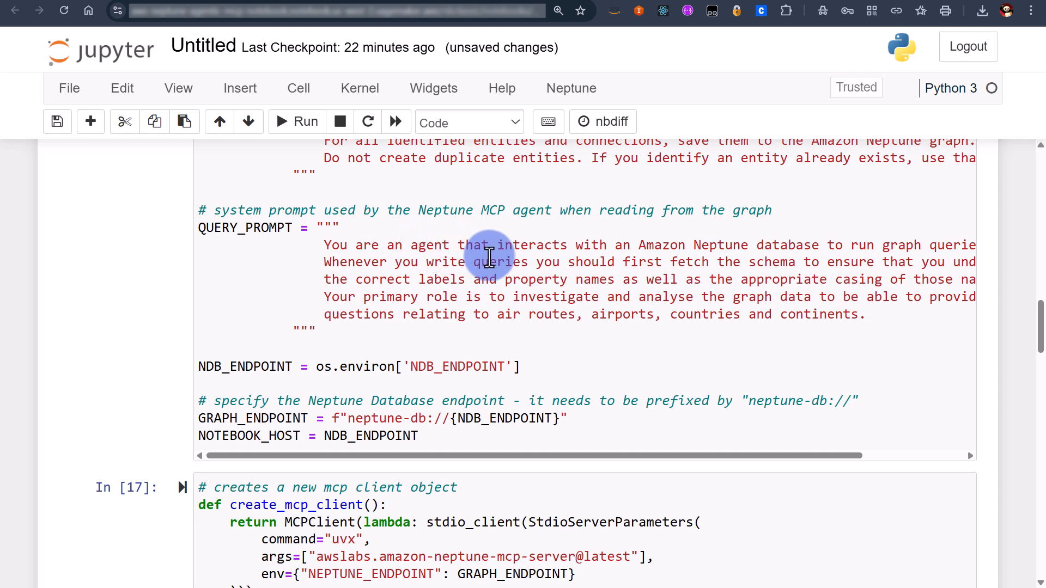
pyautogui.moveTo(657, 263)
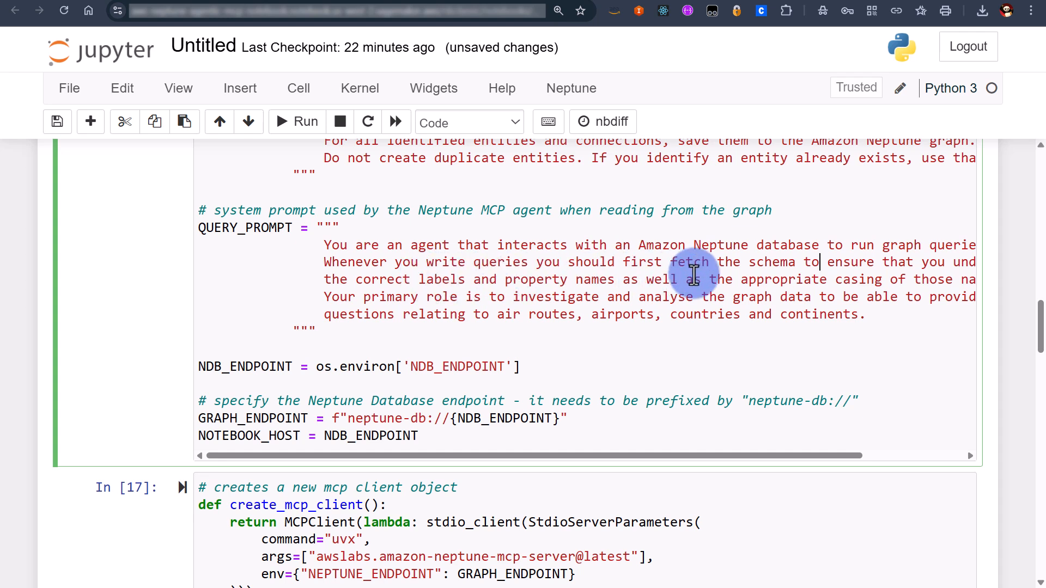
pyautogui.moveTo(694, 261); pyautogui.dragTo(637, 314)
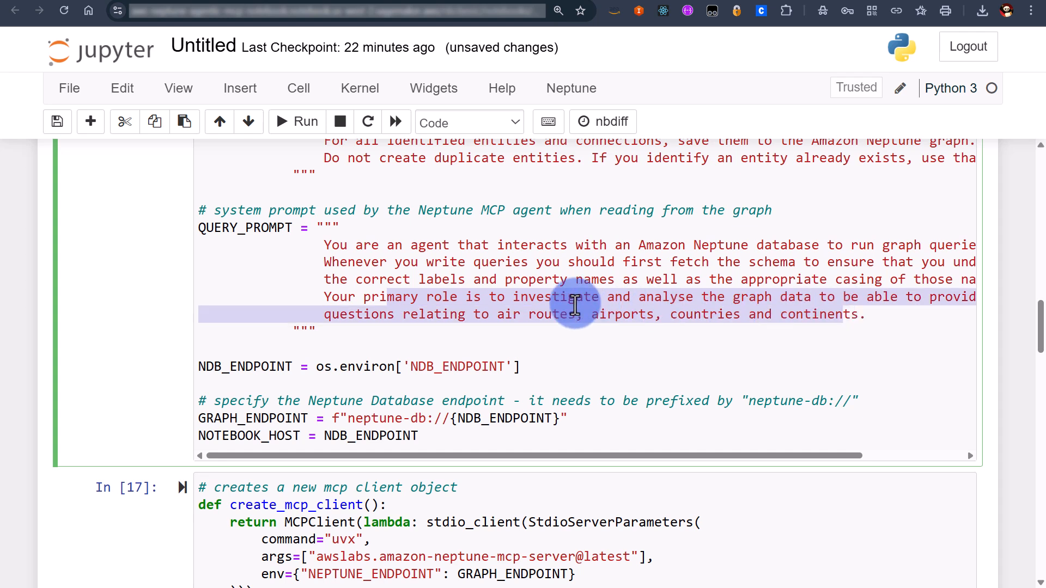
pyautogui.moveTo(569, 305)
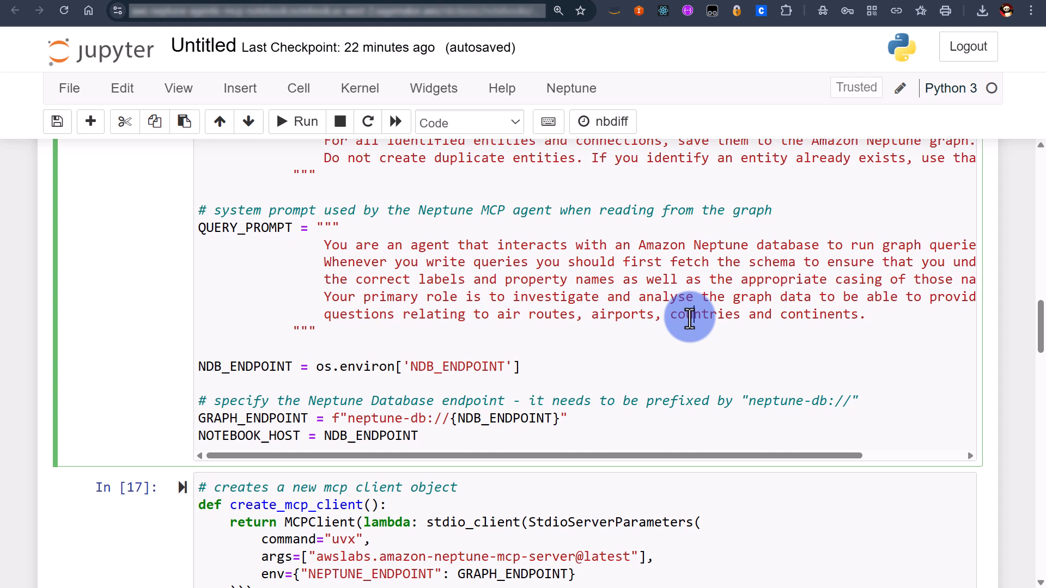
pyautogui.moveTo(199, 350)
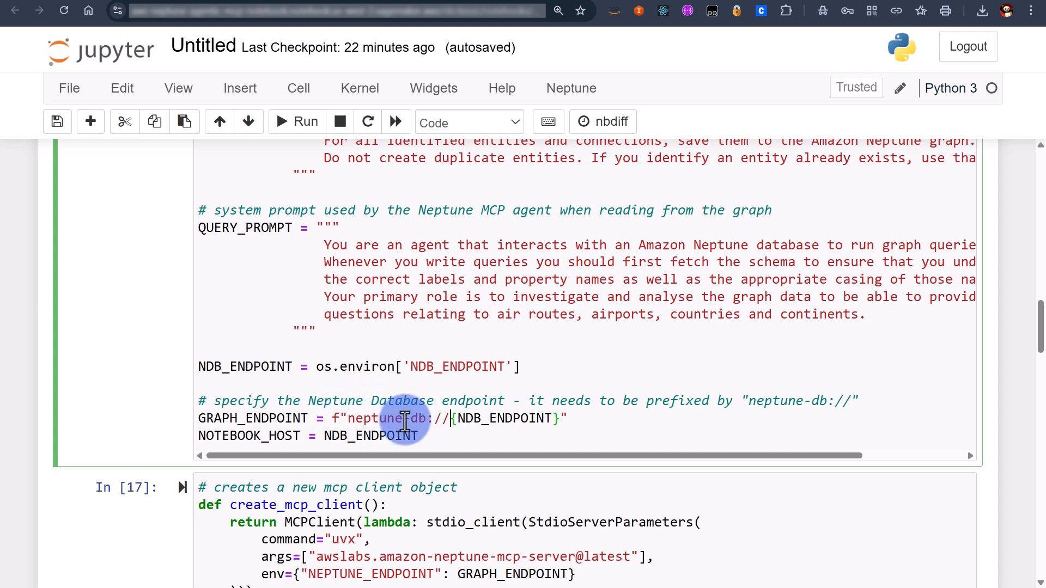
pyautogui.doubleClick(480, 419)
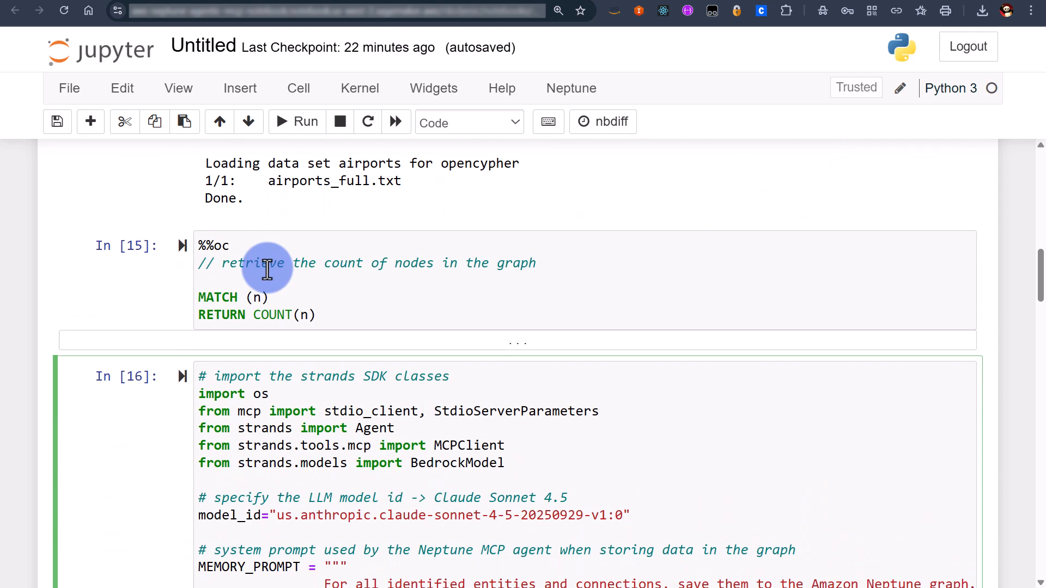
# - Run the %%oc MATCH (n) RETURN COUNT(n) query, now reporting 3749 nodes
pyautogui.scroll(-3)
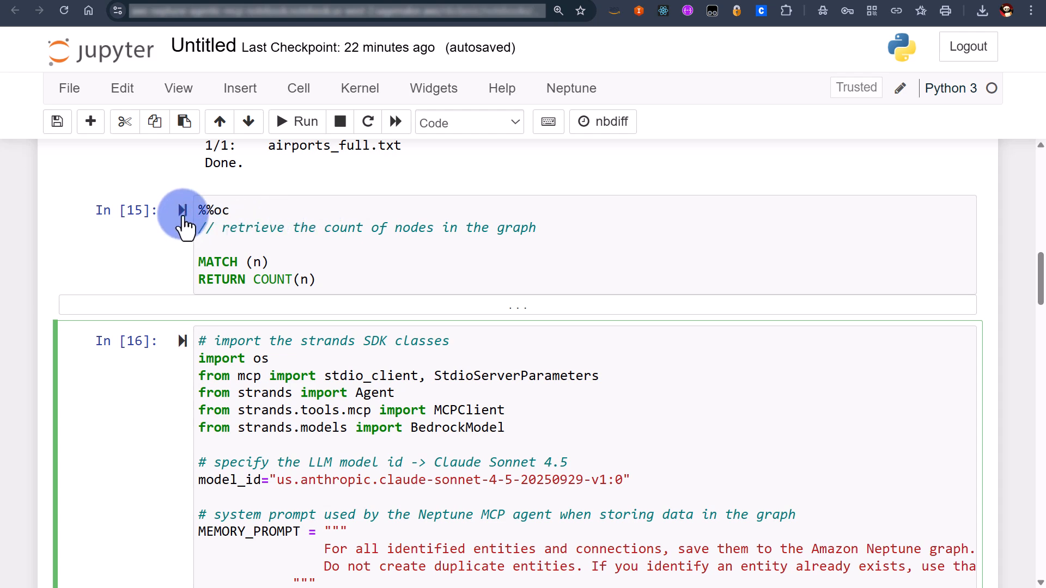
pyautogui.click(182, 209)
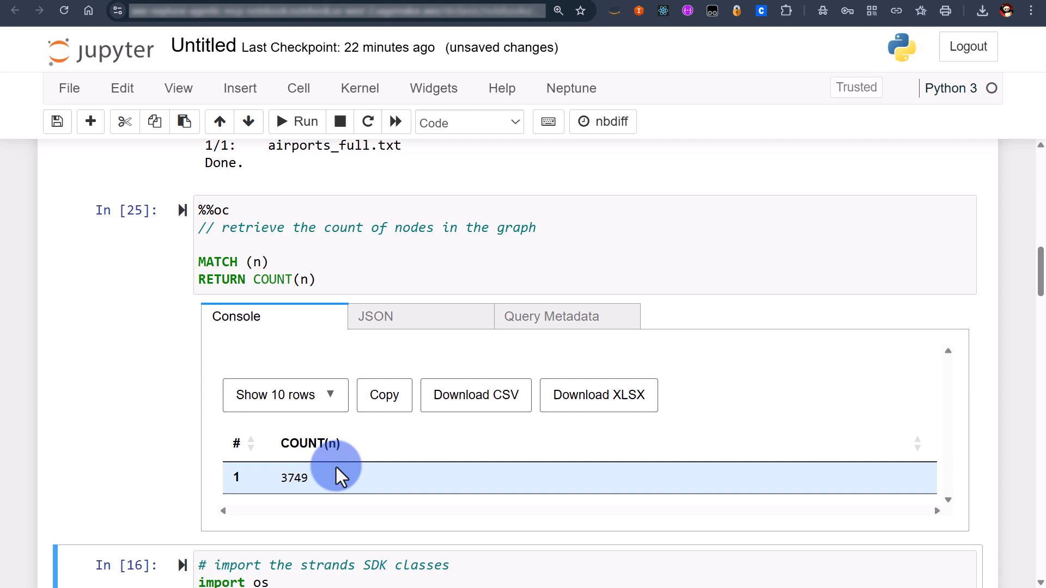
pyautogui.scroll(-3)
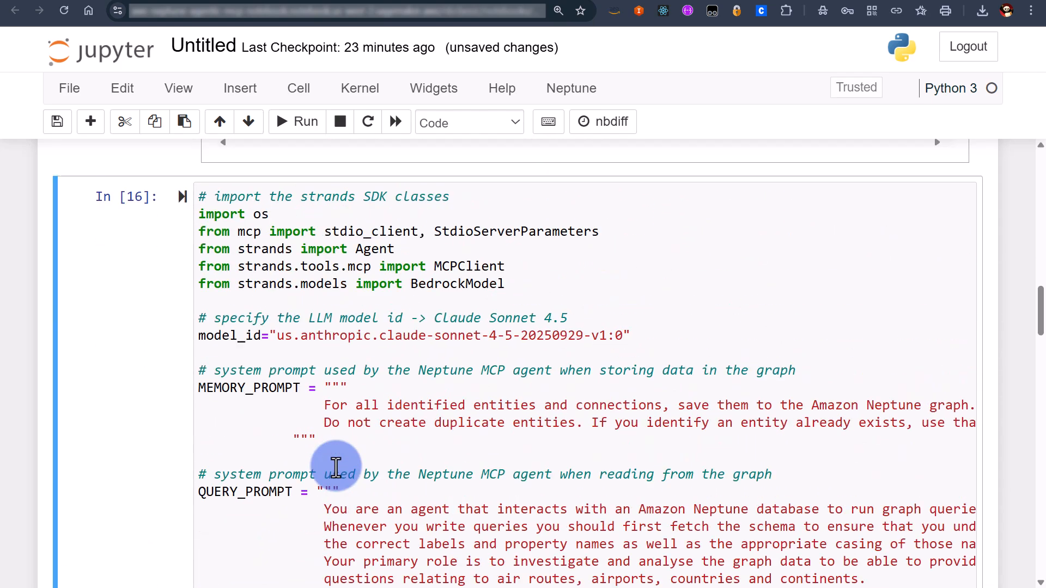
pyautogui.scroll(-3)
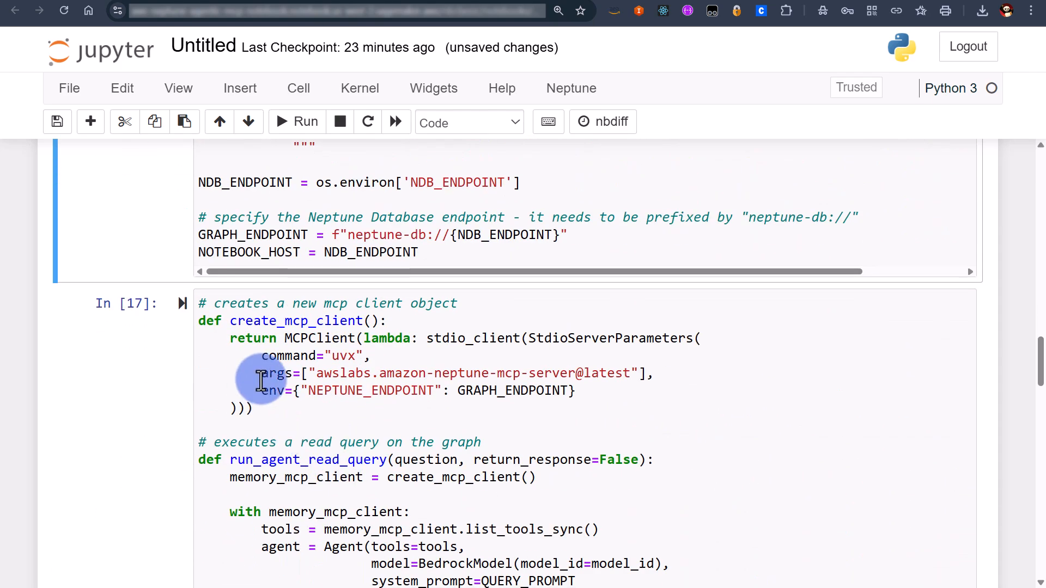
pyautogui.scroll(-3)
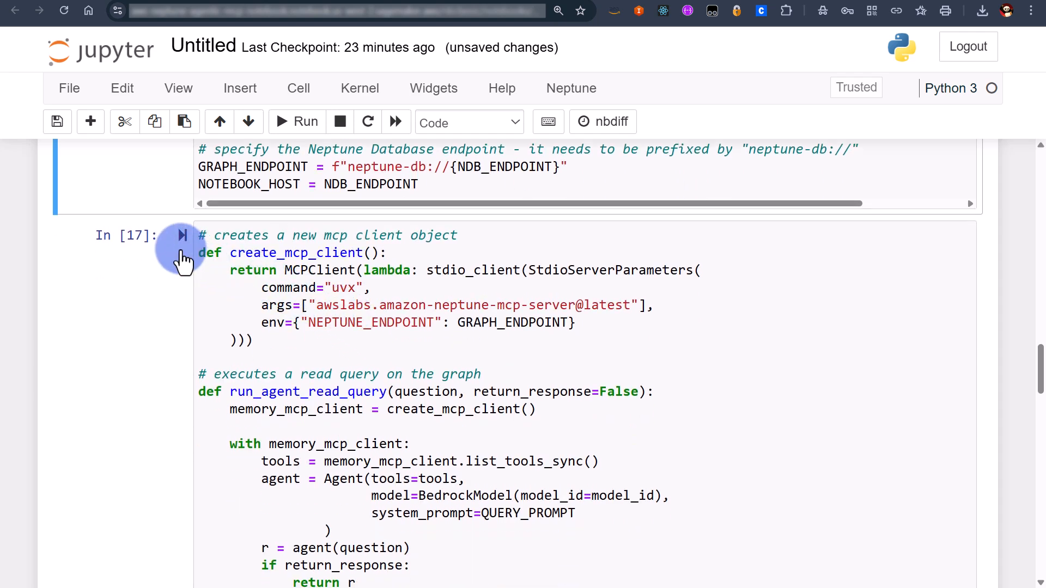
pyautogui.moveTo(267, 361)
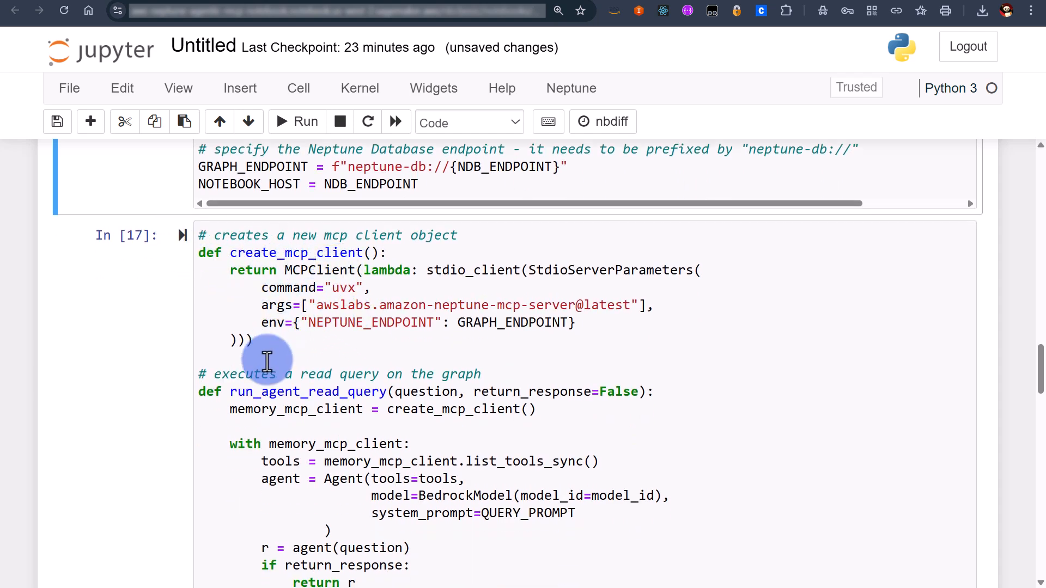
# - Start the cell defining the MCP client, read/write query functions and interactive session
pyautogui.click(283, 251)
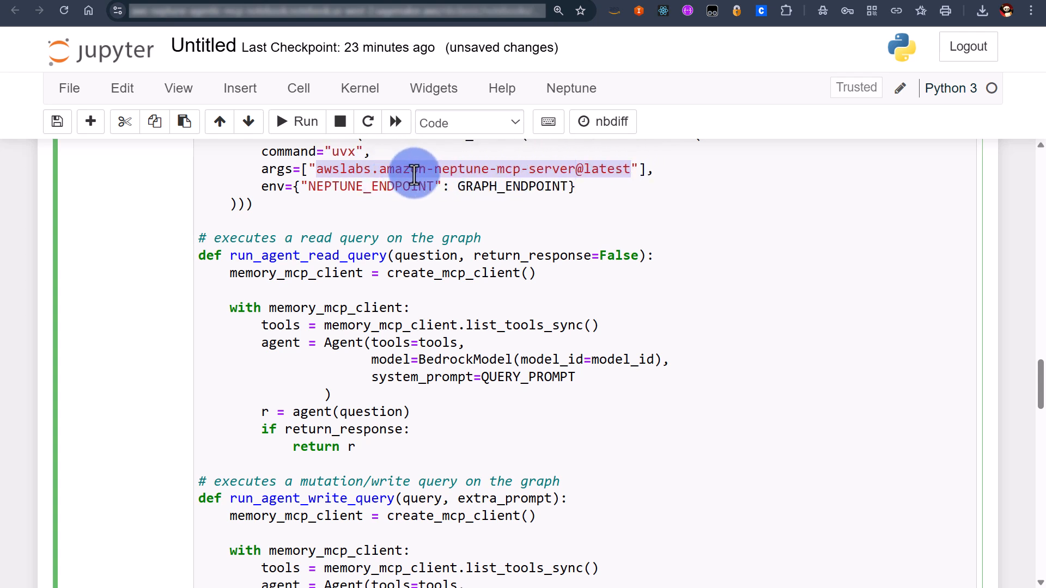
pyautogui.moveTo(614, 169)
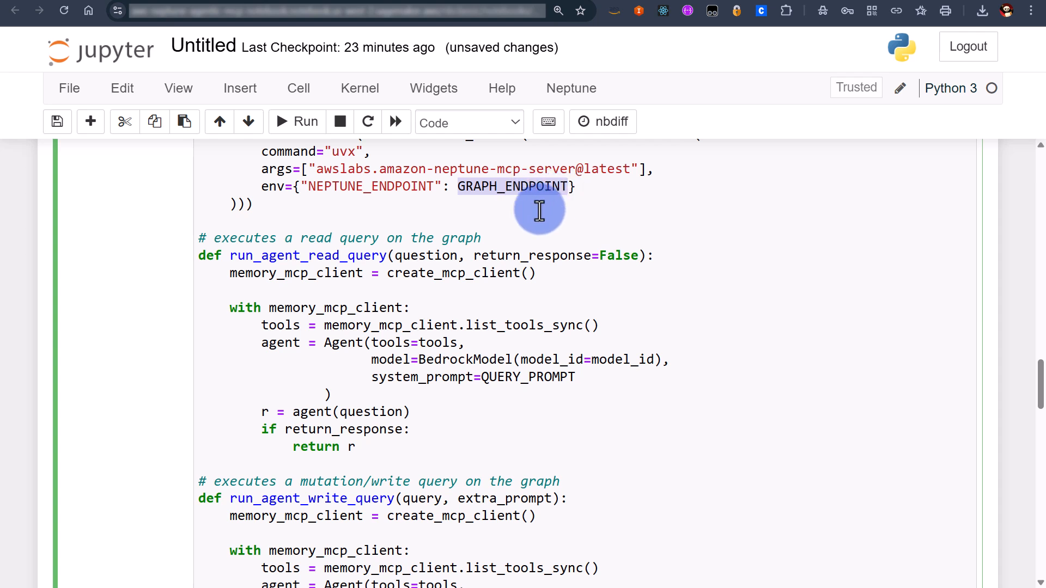
pyautogui.scroll(-3)
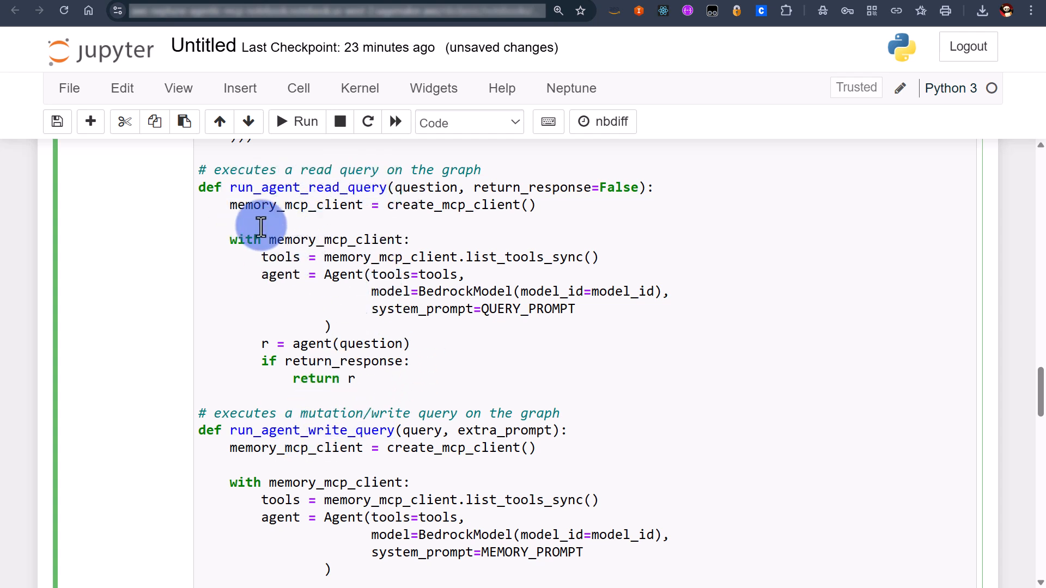
pyautogui.moveTo(327, 350)
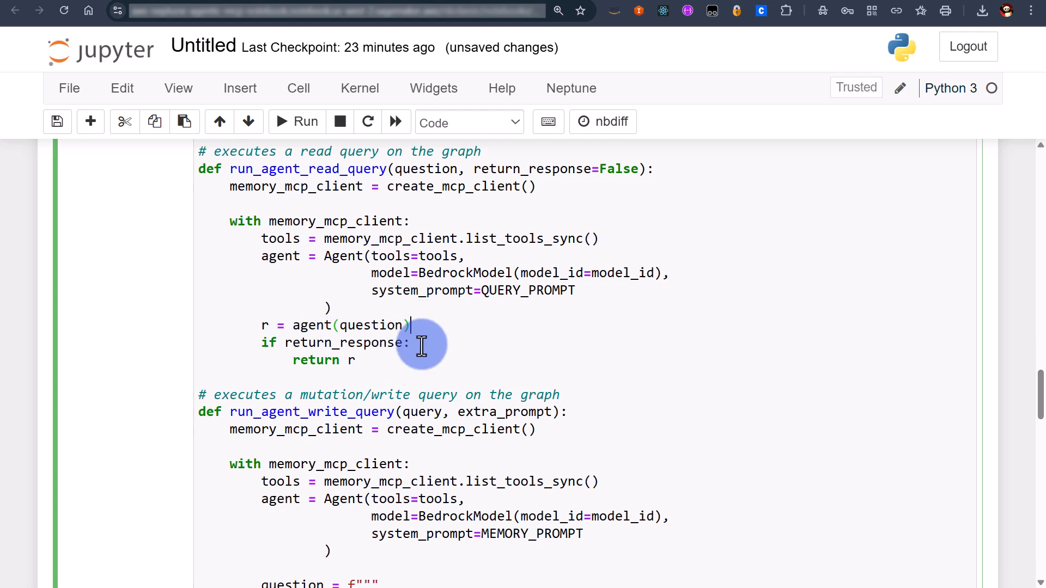
pyautogui.scroll(-3)
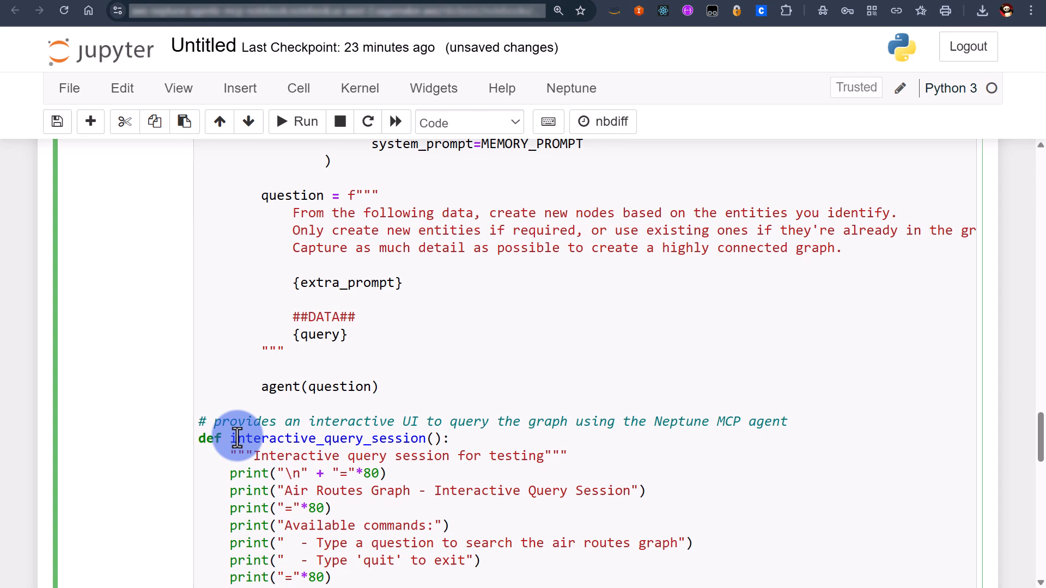
pyautogui.scroll(-3)
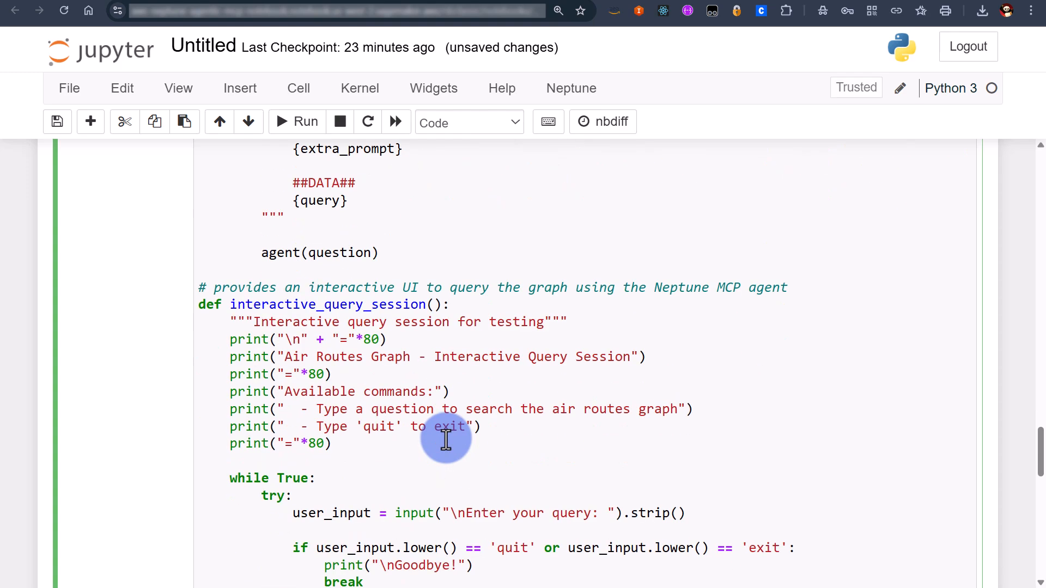
pyautogui.scroll(-3)
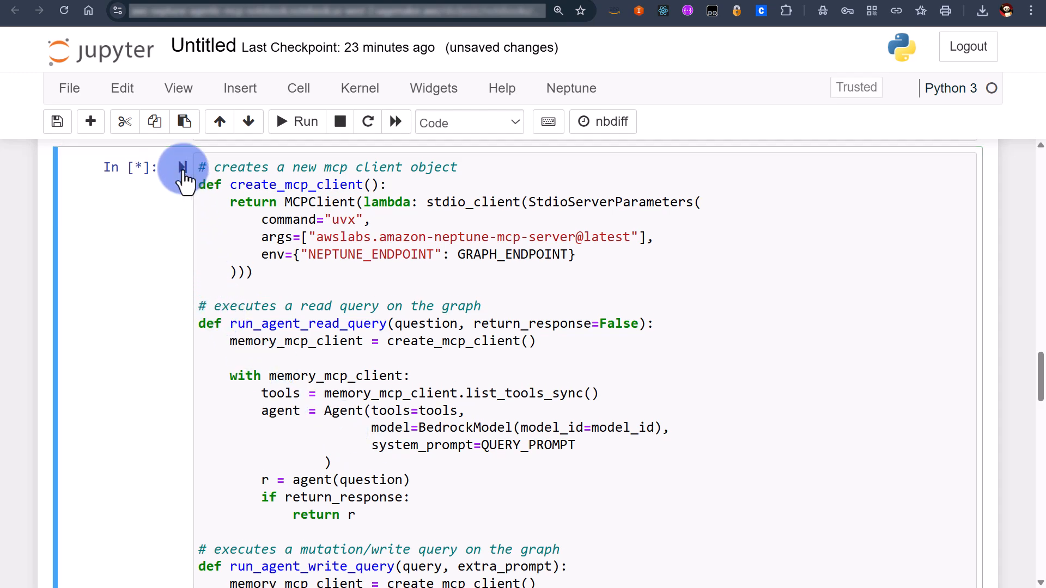
# - Scroll down to the example LHR–Frankfurt–CDG–Dulles distance question and session call
pyautogui.scroll(-3)
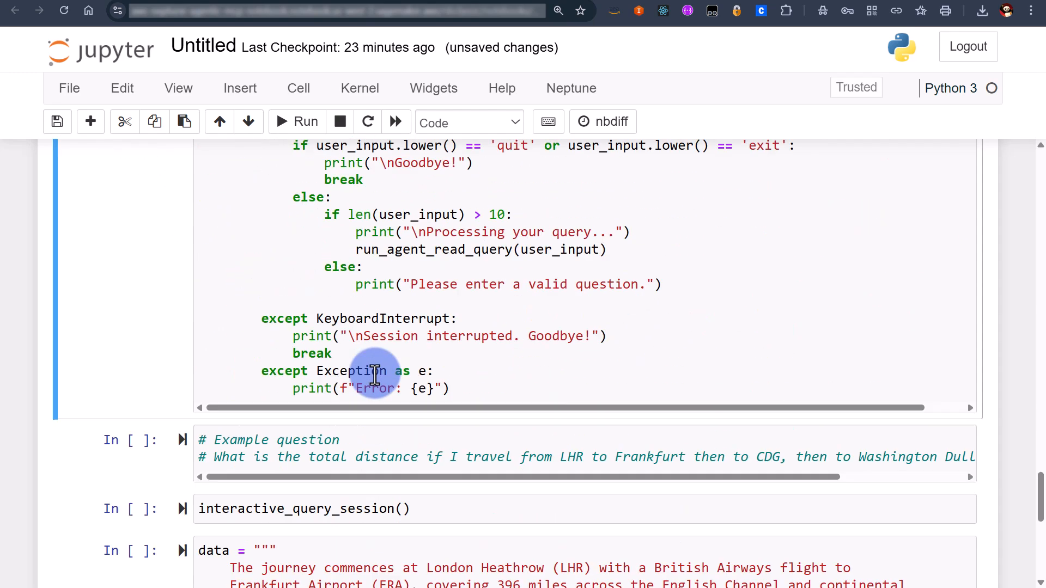
pyautogui.scroll(-3)
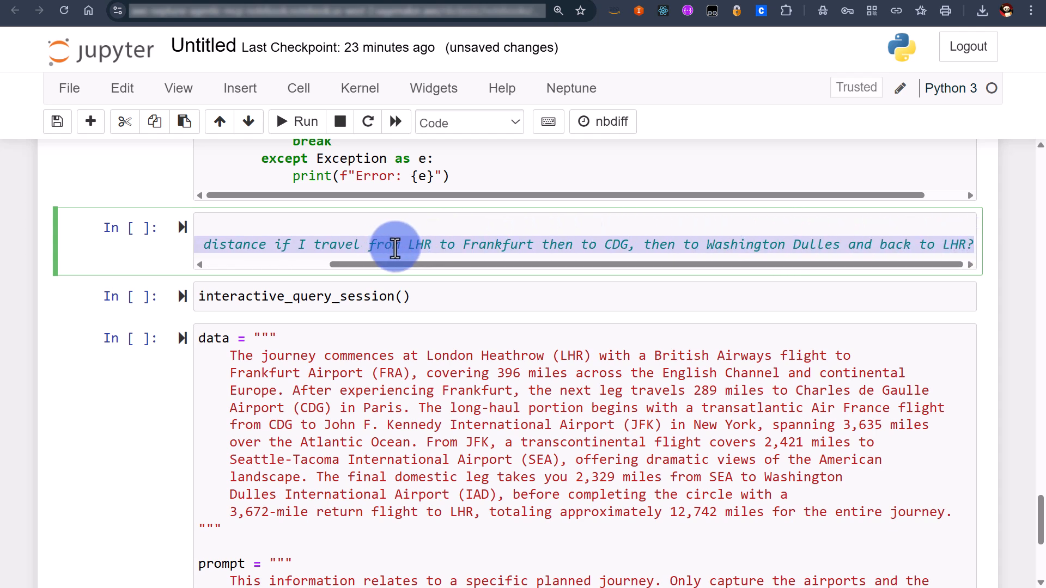
pyautogui.moveTo(753, 255)
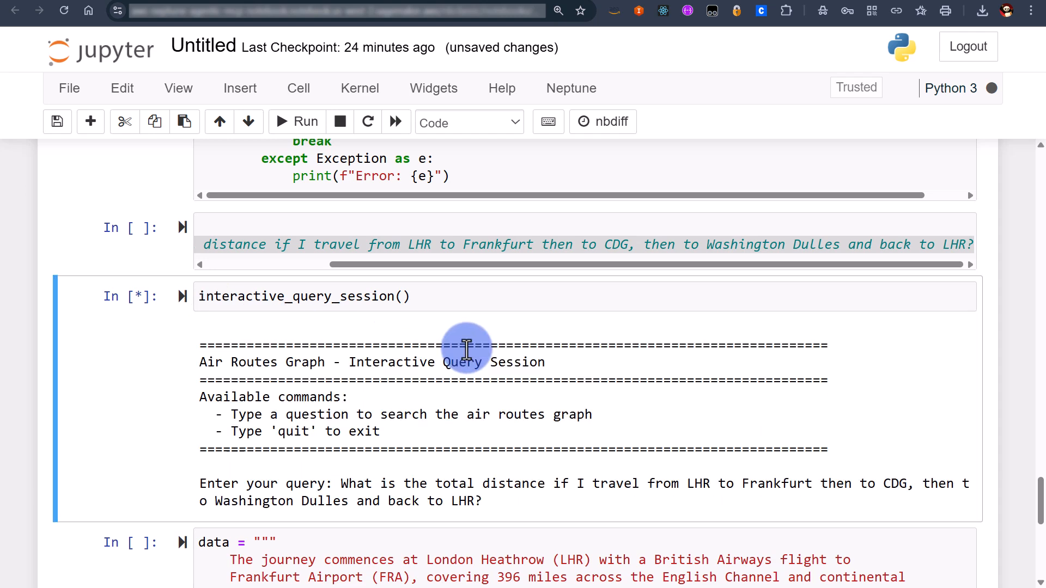
# - Review the agent's four-leg answer totalling 8,197 miles for the round trip
pyautogui.scroll(-3)
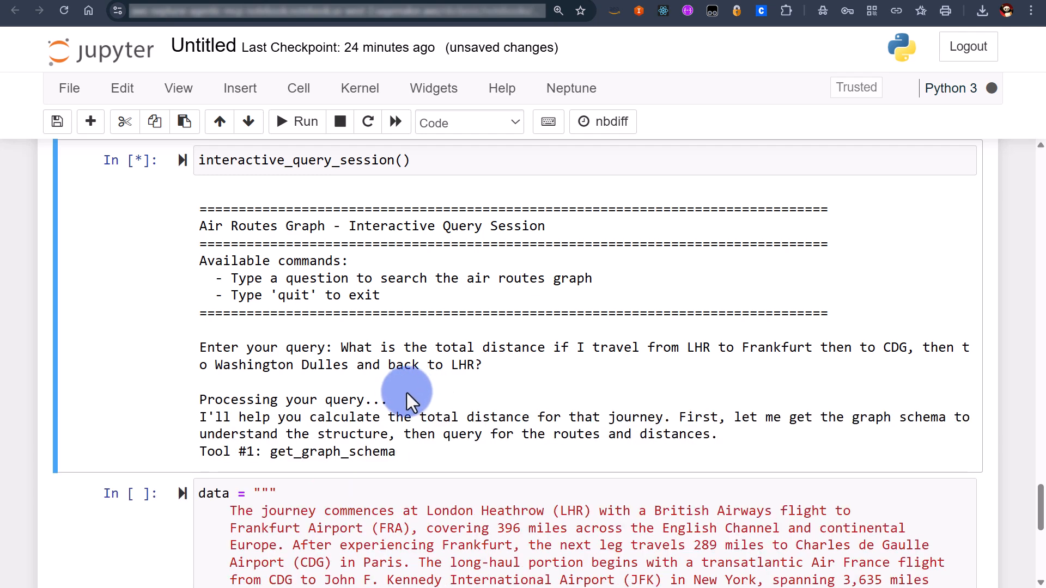
pyautogui.scroll(-3)
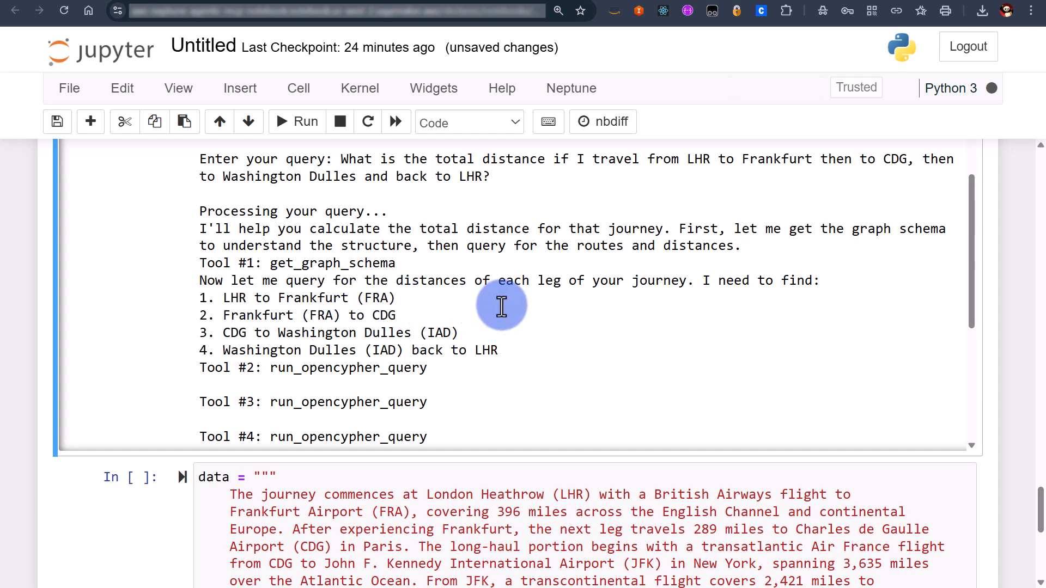
pyautogui.scroll(-3)
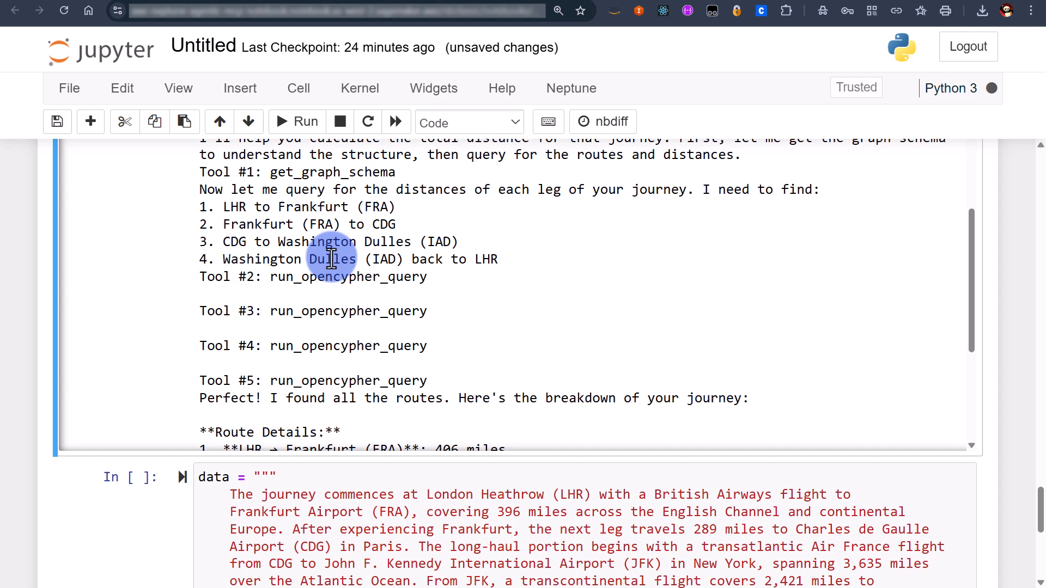
pyautogui.scroll(-3)
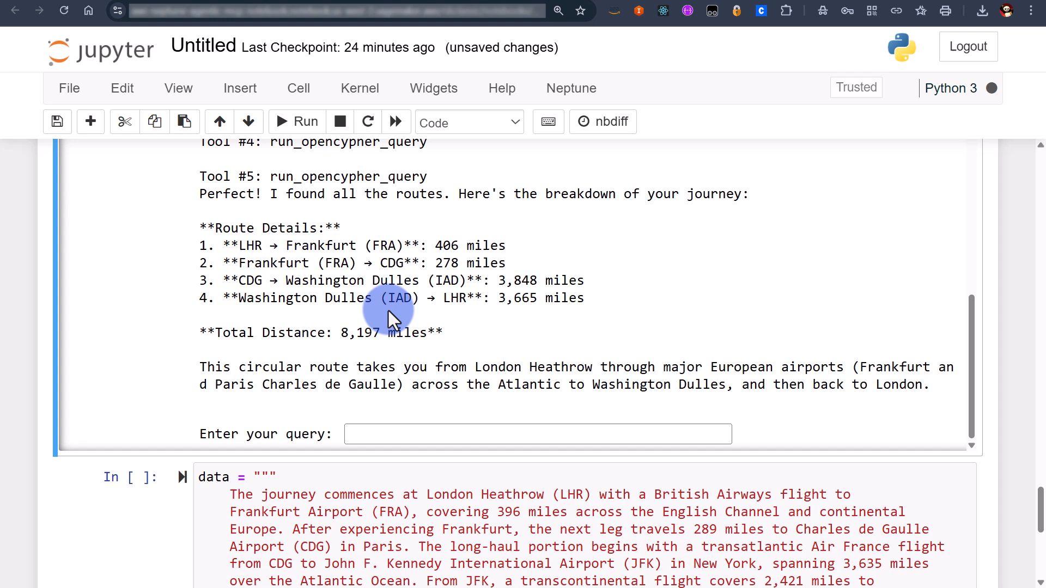
# - End the interactive query session with 'exit', getting the Goodbye message
pyautogui.click(374, 434)
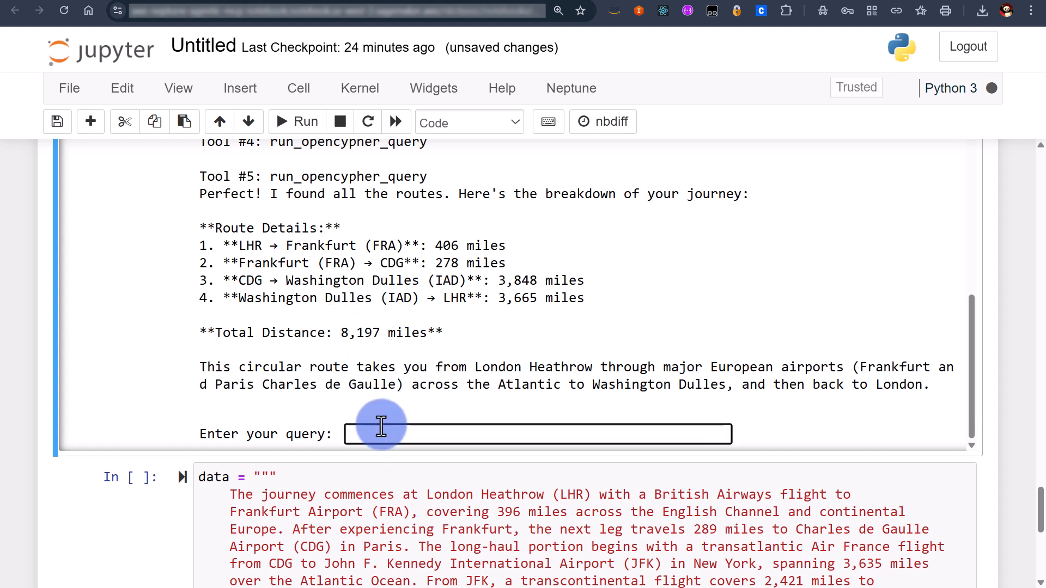
pyautogui.write('exit')
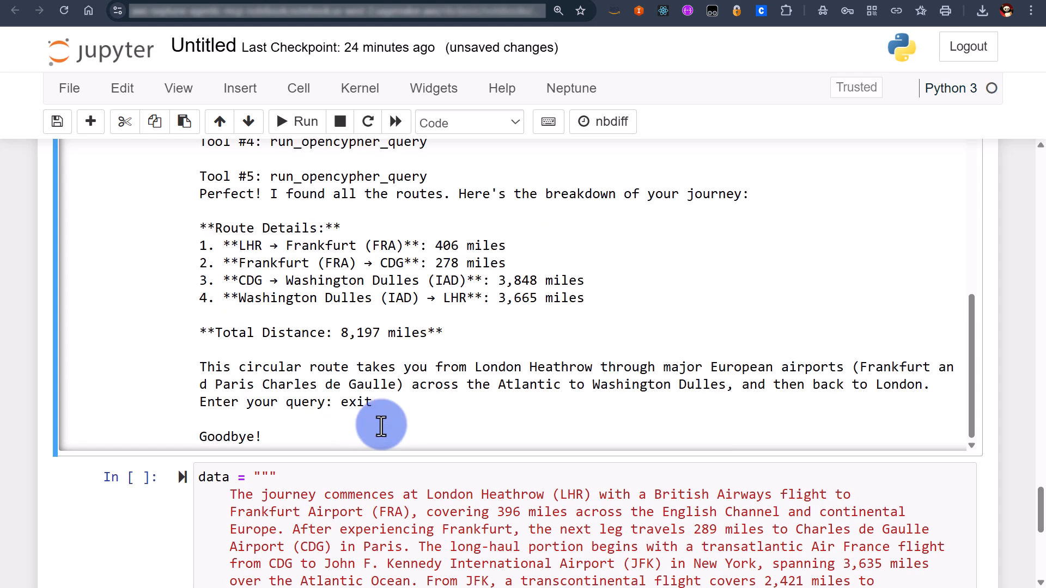
pyautogui.scroll(-3)
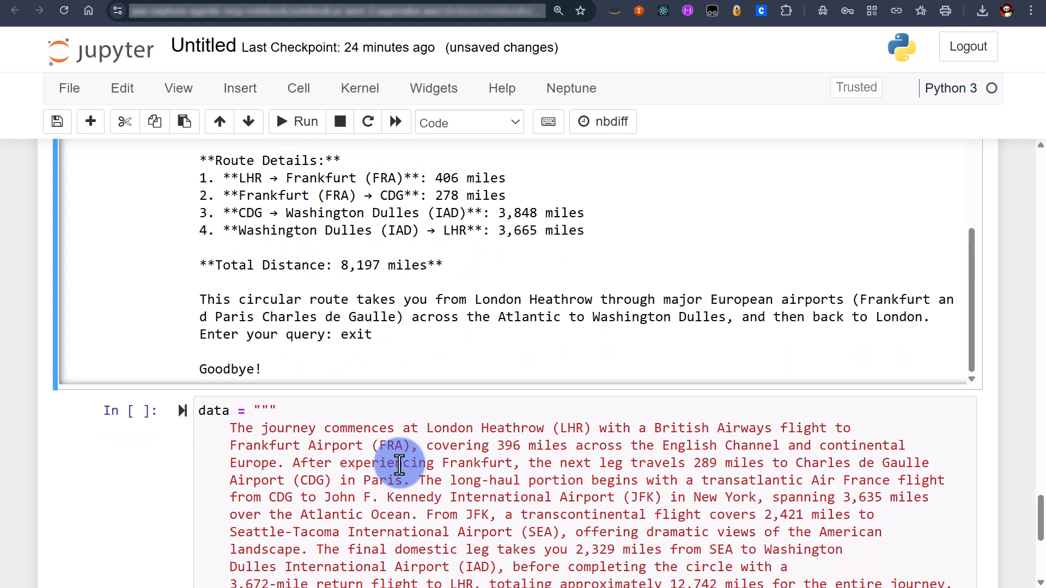
pyautogui.scroll(-3)
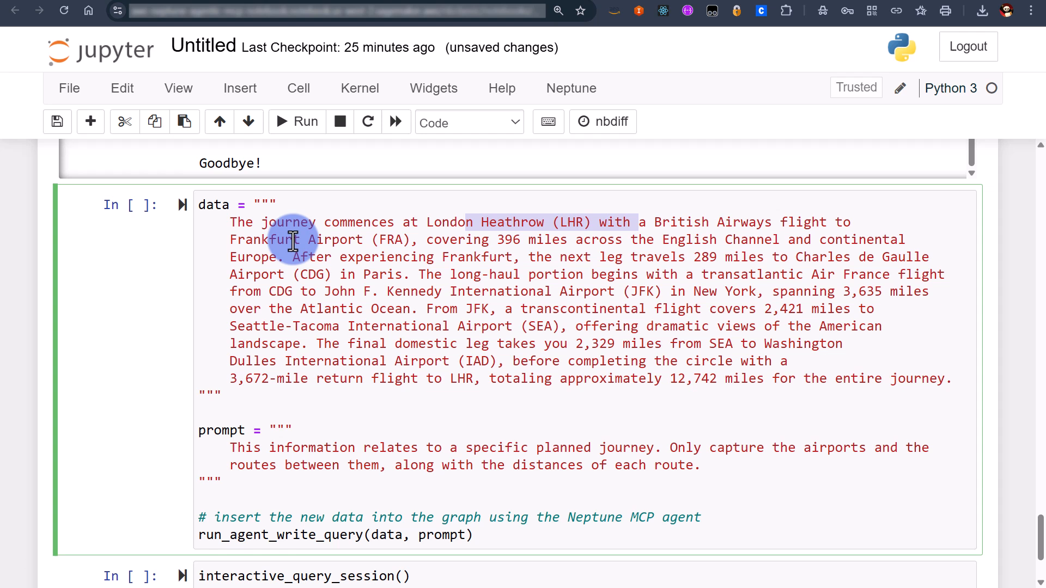
pyautogui.click(497, 240)
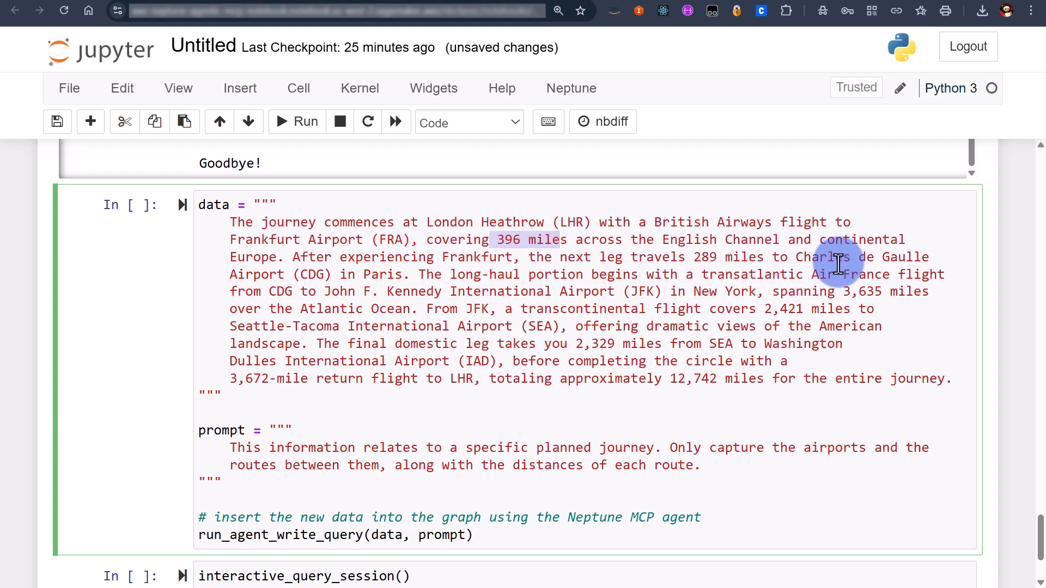
pyautogui.moveTo(373, 267)
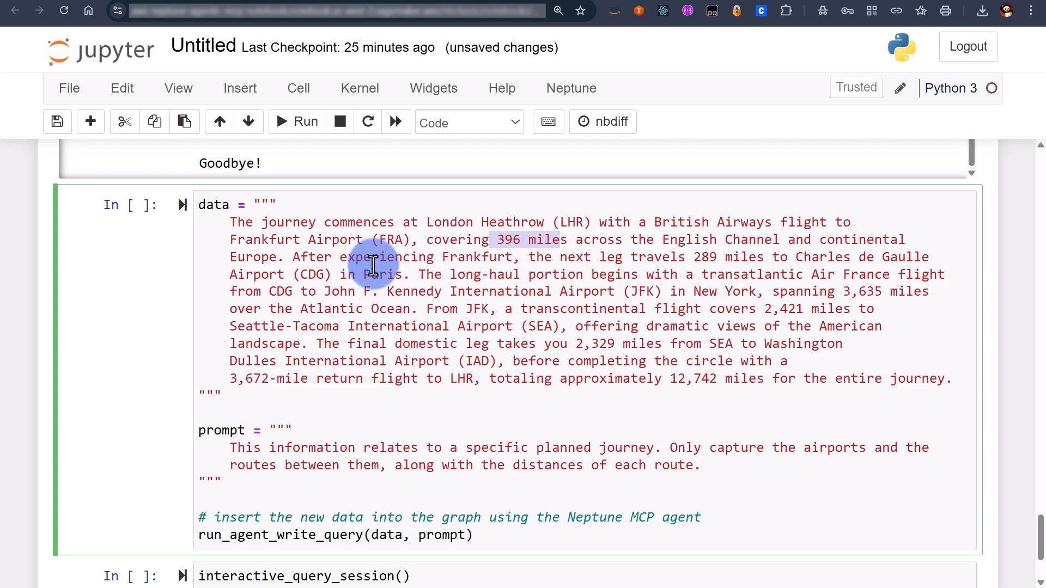
pyautogui.doubleClick(434, 292)
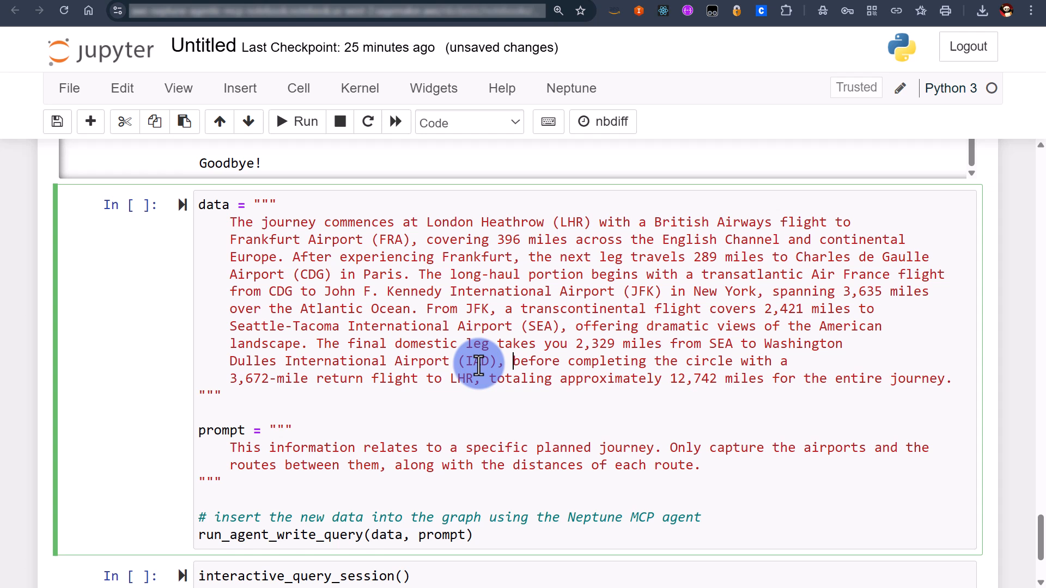
pyautogui.doubleClick(295, 448)
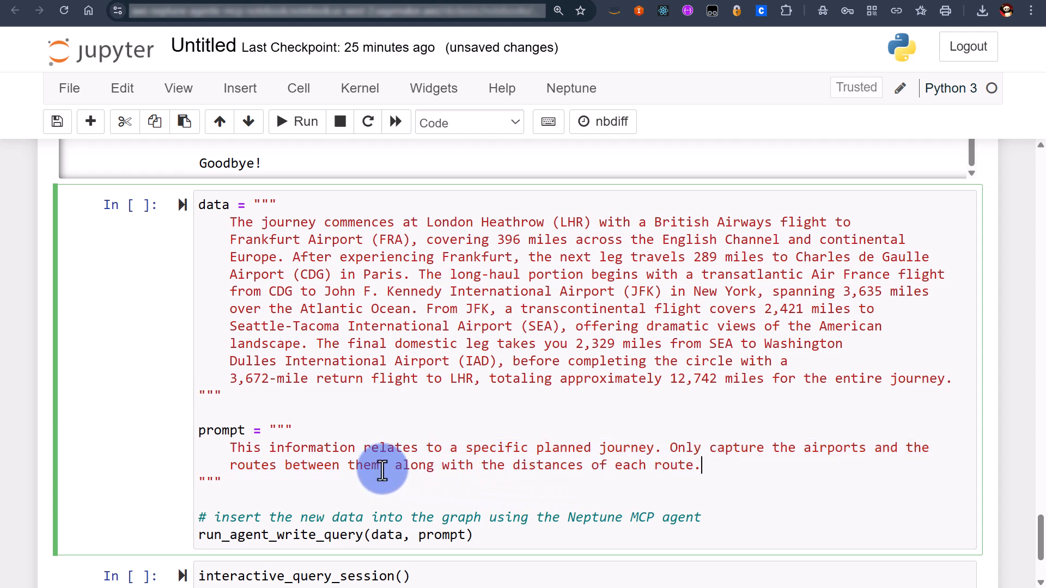
pyautogui.scroll(-3)
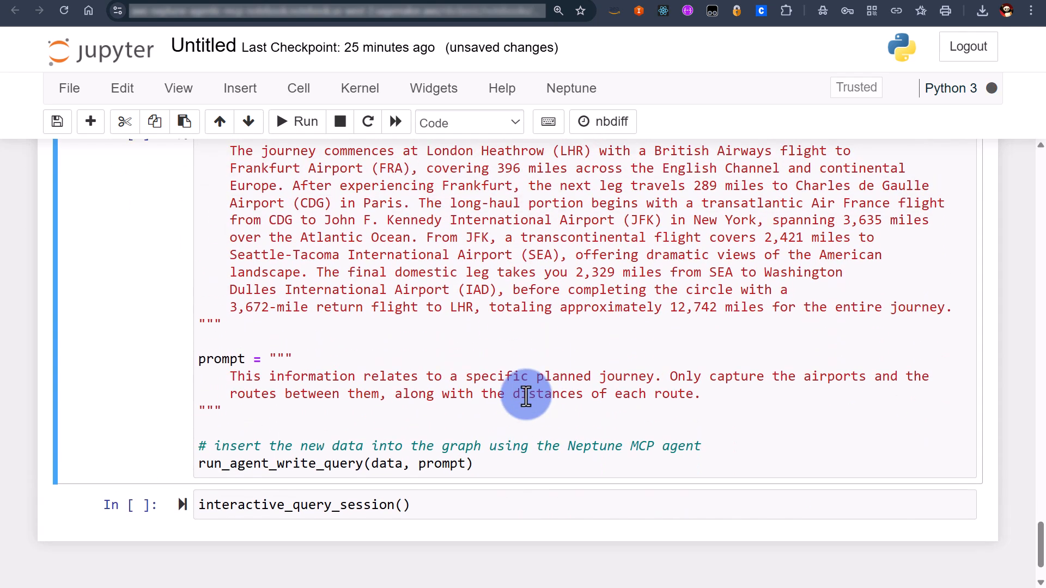
# - Run run_agent_write_query(data, prompt), writing six routes totalling 12,742 miles into the graph
pyautogui.click(297, 121)
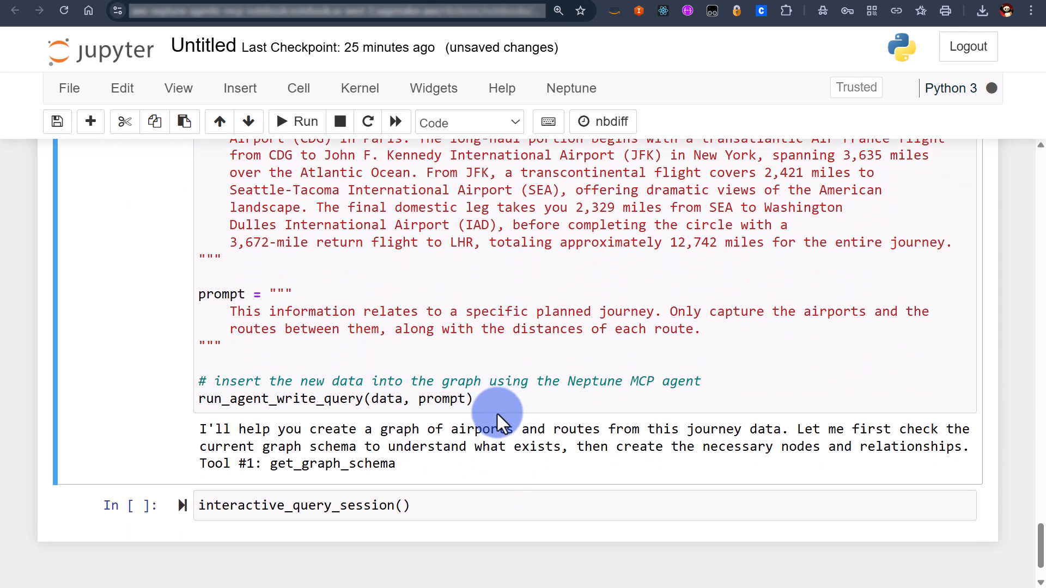
pyautogui.scroll(-3)
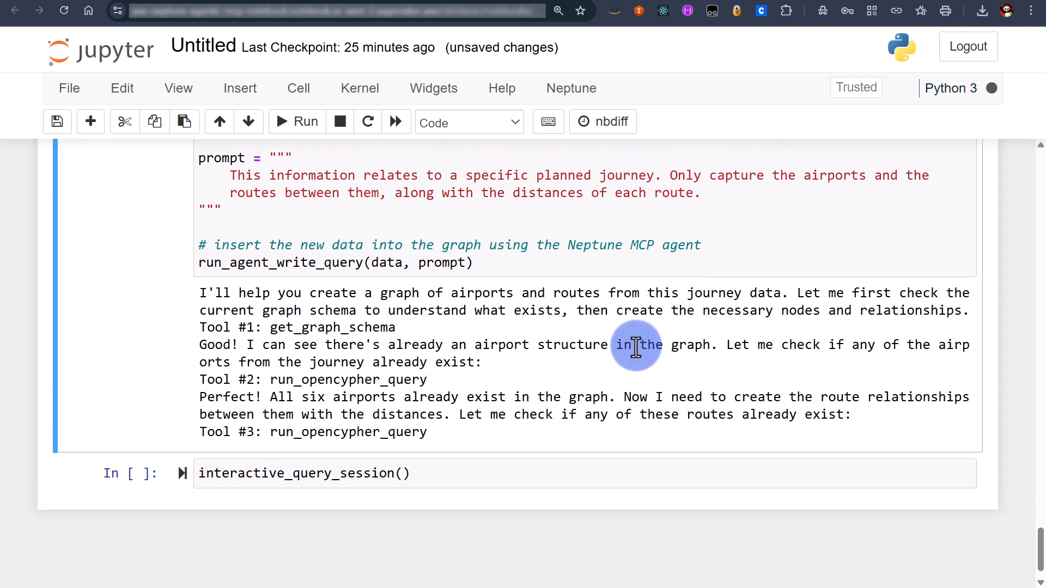
pyautogui.moveTo(567, 405)
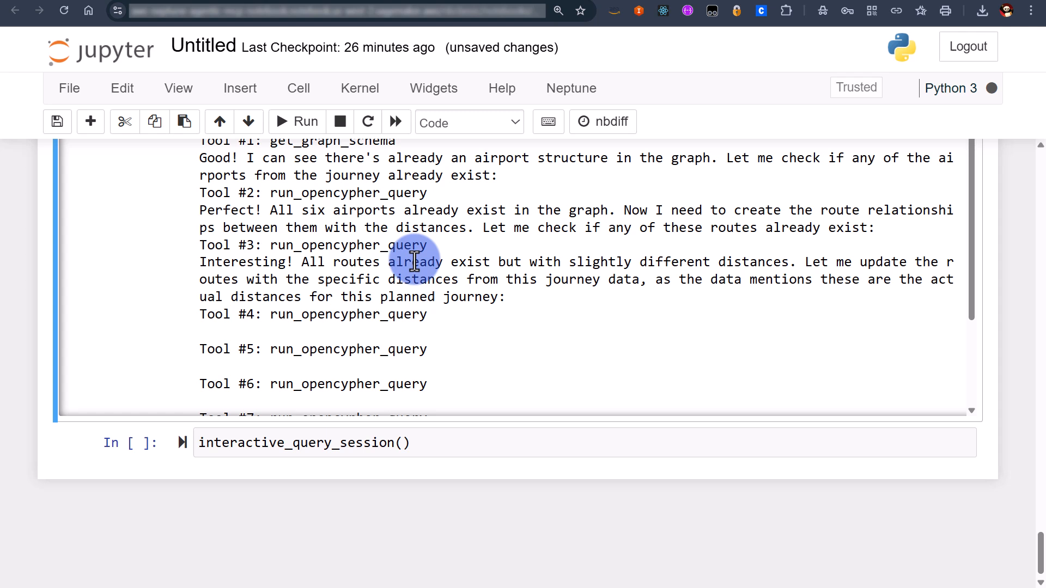
pyautogui.moveTo(753, 252)
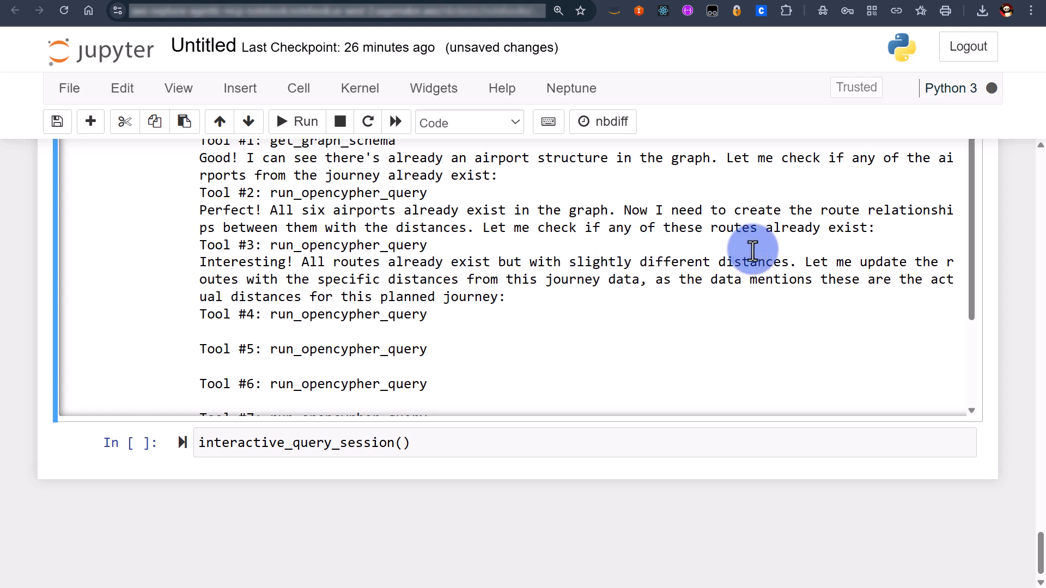
pyautogui.moveTo(506, 318)
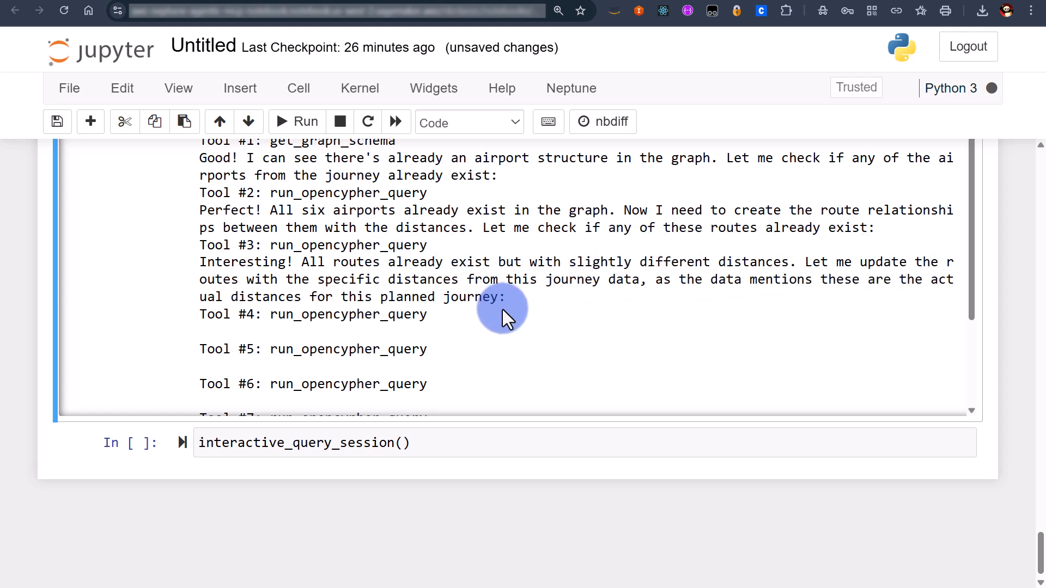
pyautogui.scroll(-3)
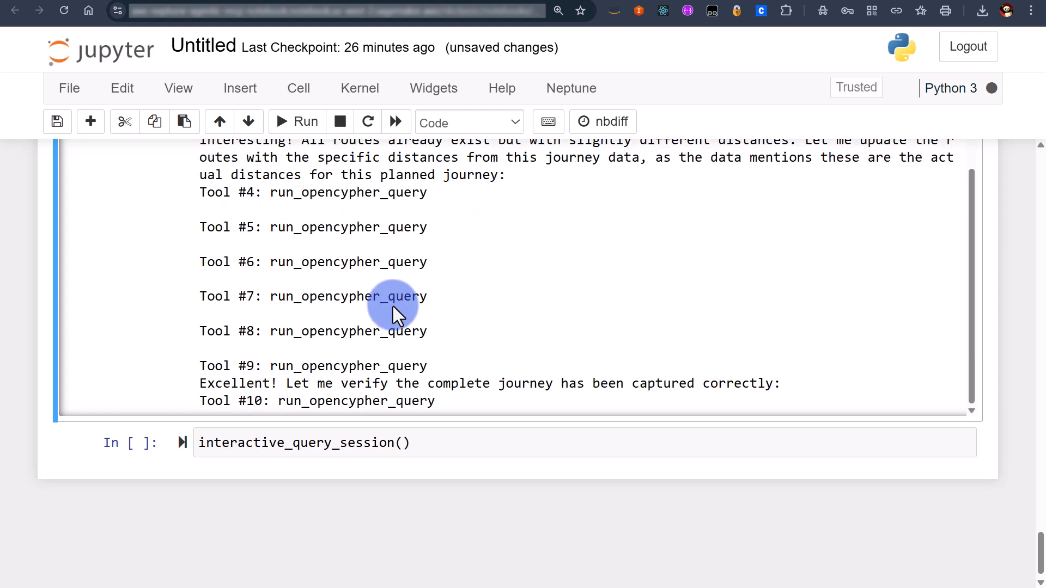
pyautogui.scroll(-3)
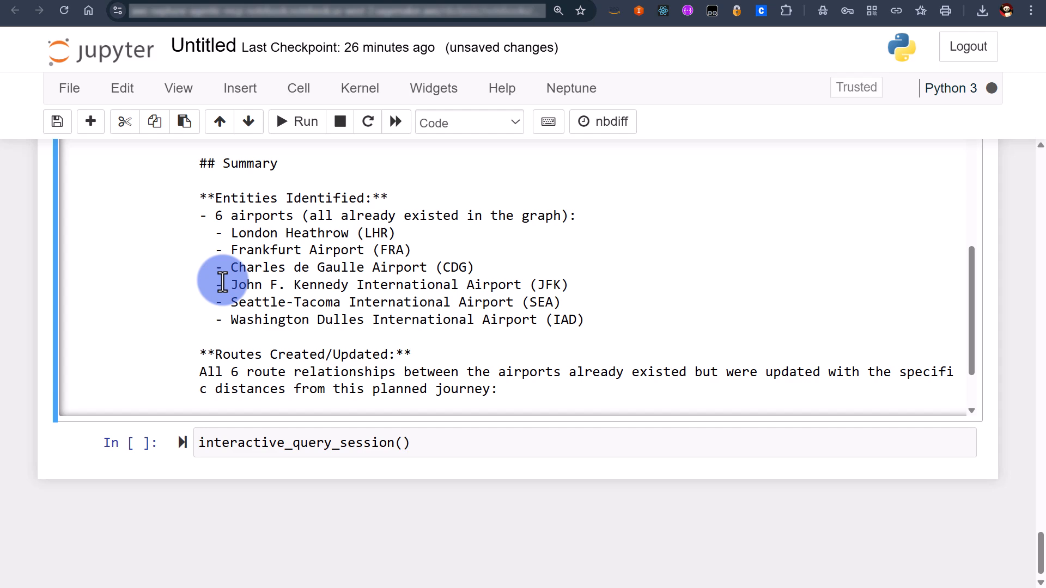
pyautogui.scroll(-3)
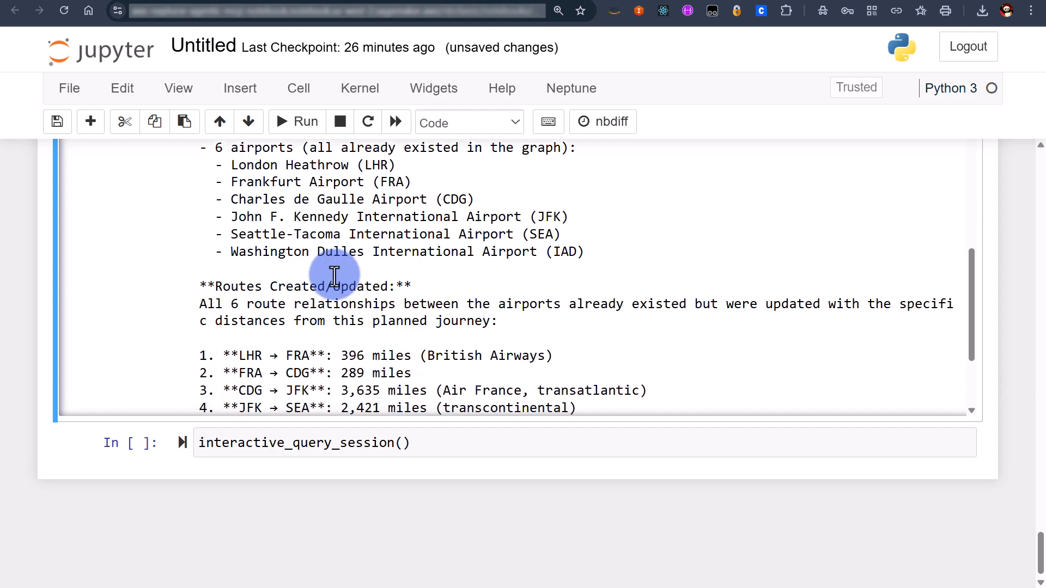
pyautogui.scroll(-3)
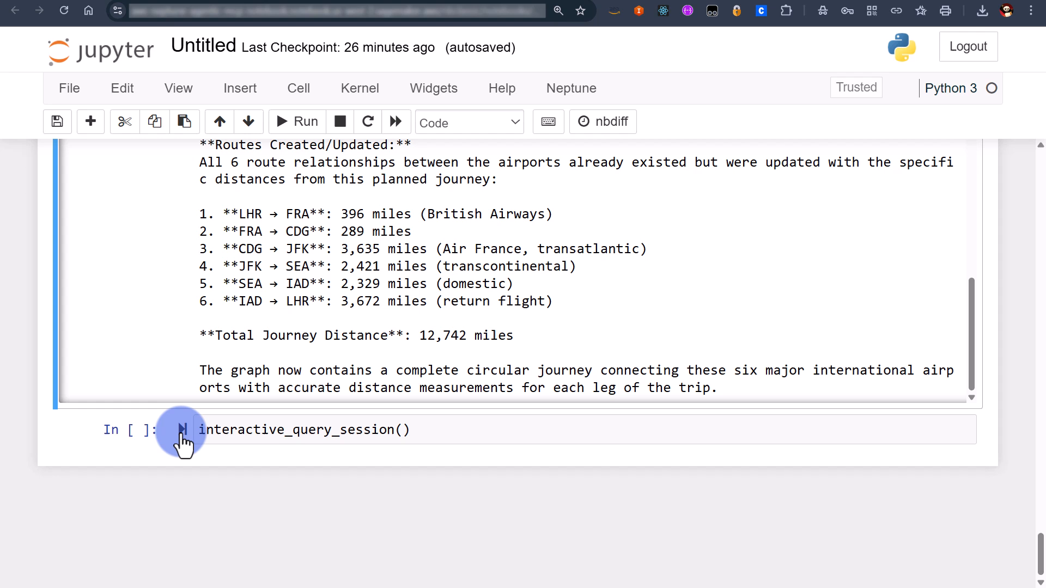
pyautogui.moveTo(182, 433)
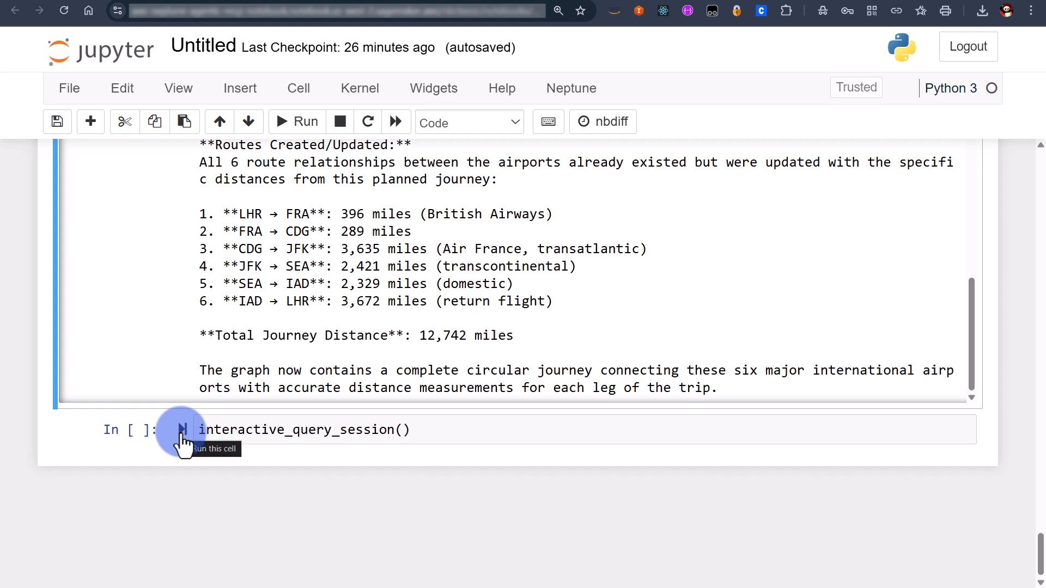
# - Rerun interactive_query_session() with the distance question and highlight the new 8,205-mile total
pyautogui.click(182, 429)
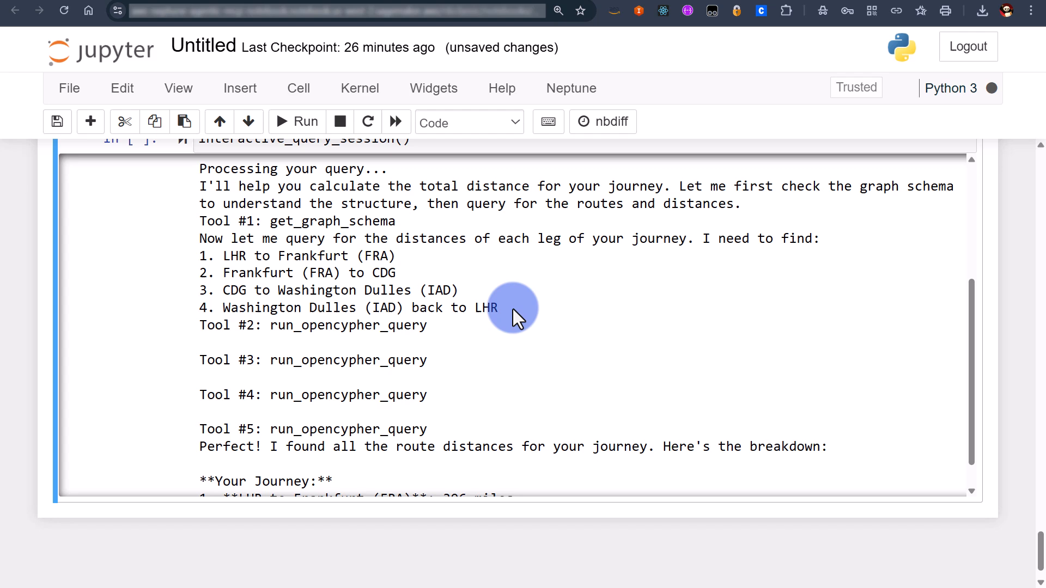
pyautogui.scroll(-3)
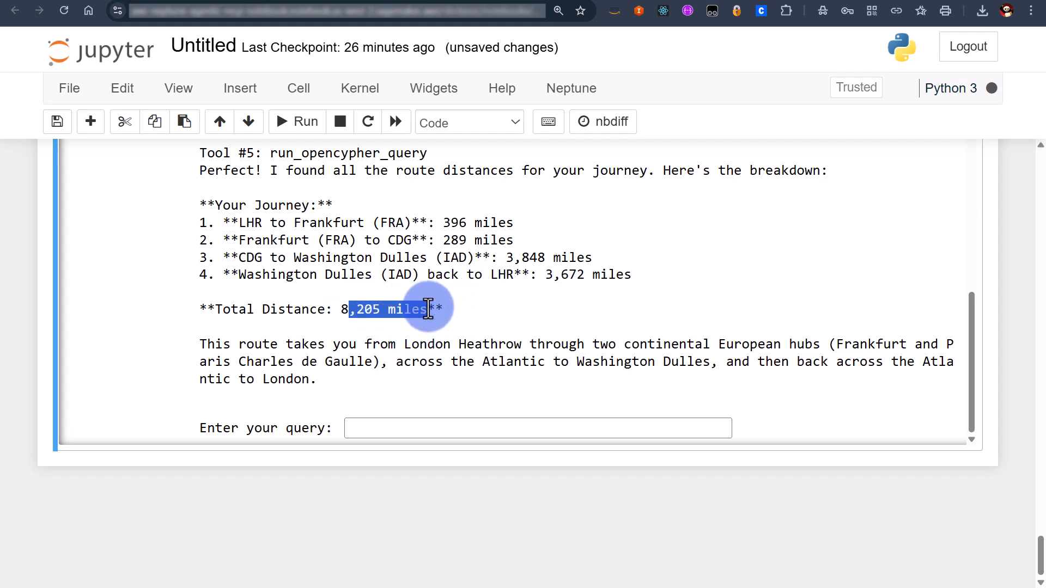
pyautogui.click(339, 308)
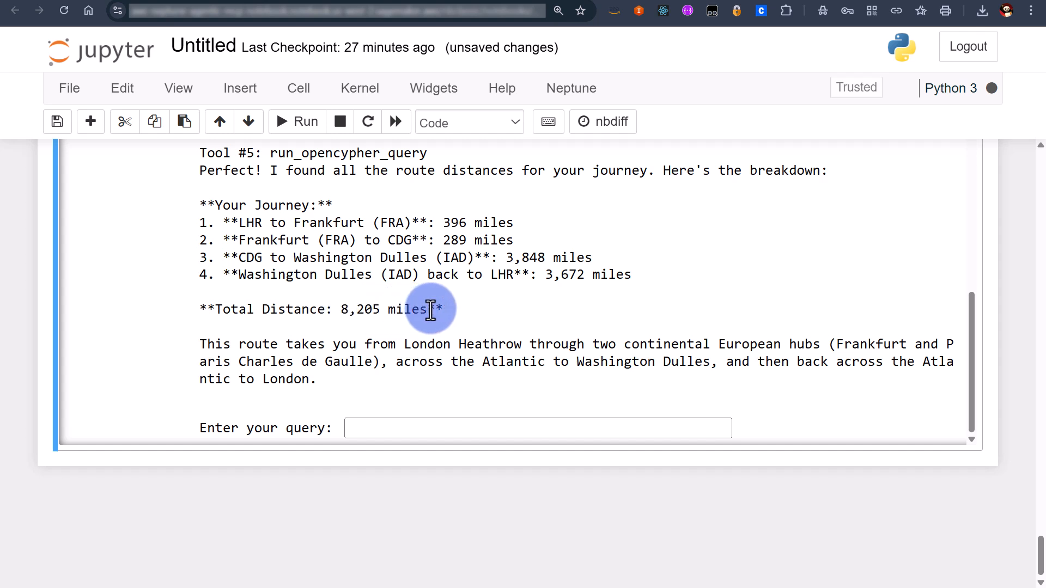
pyautogui.moveTo(431, 308); pyautogui.dragTo(352, 308)
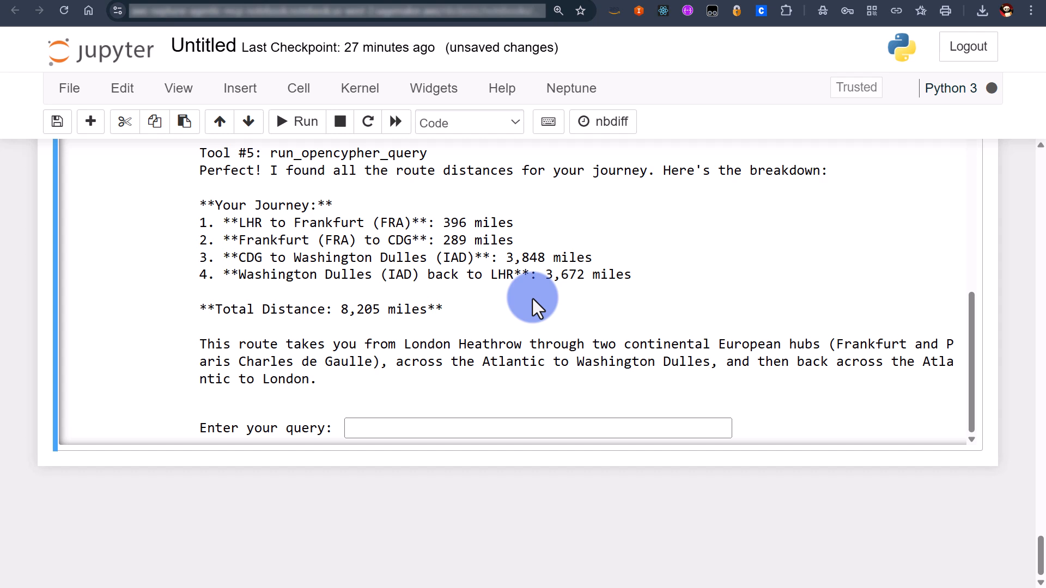
pyautogui.moveTo(118, 121)
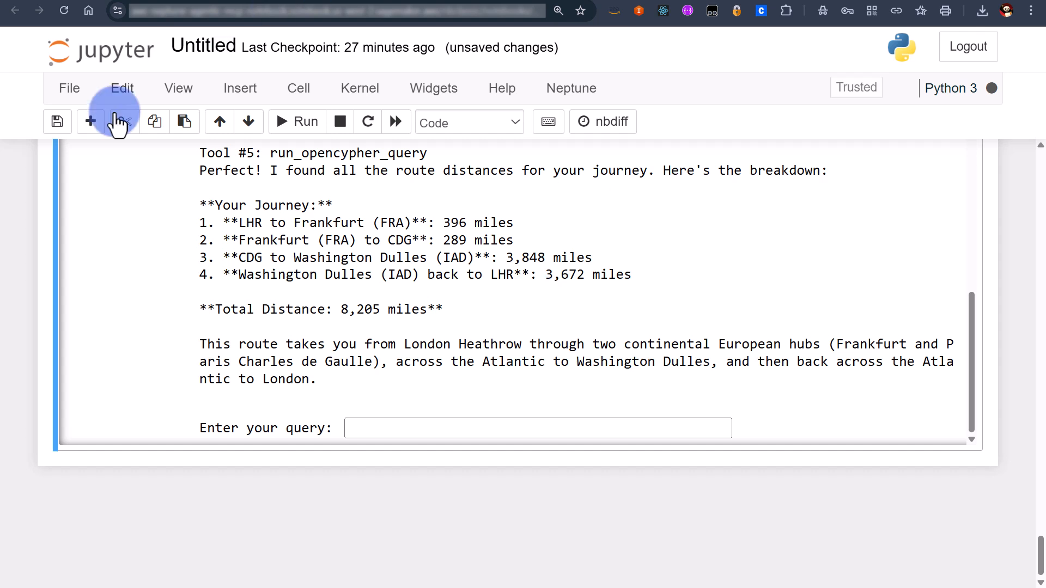